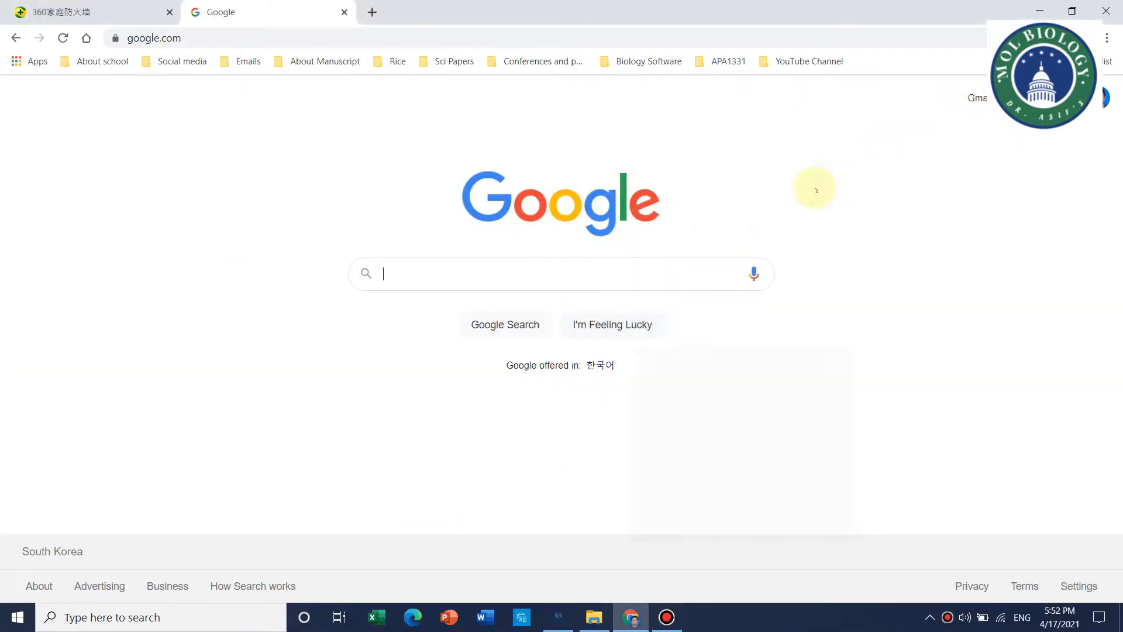
pyautogui.moveTo(424, 273)
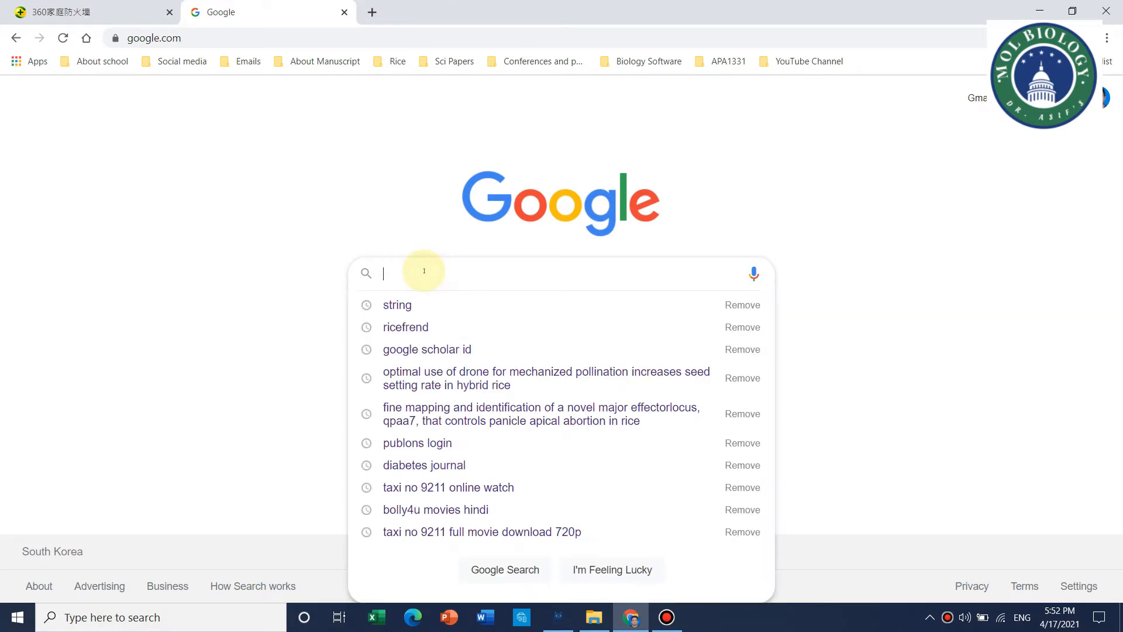
# - Search Google for 'string' to list the STRING protein association networks site
pyautogui.write('string')
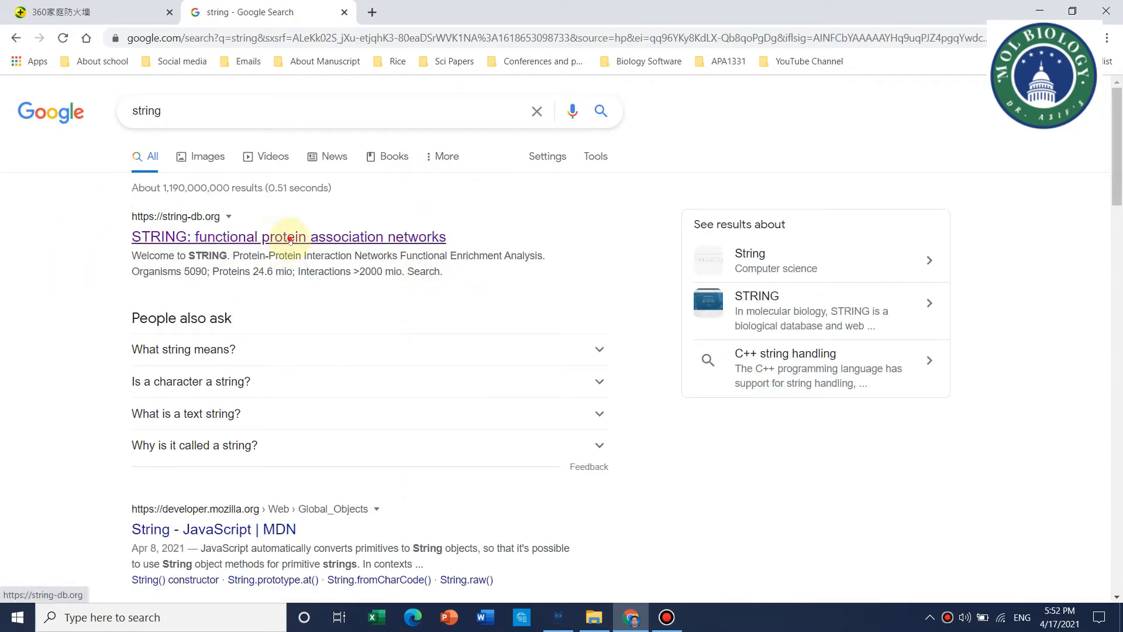
# - Enter the STRING site from the results and reach the About > Content page
pyautogui.click(288, 237)
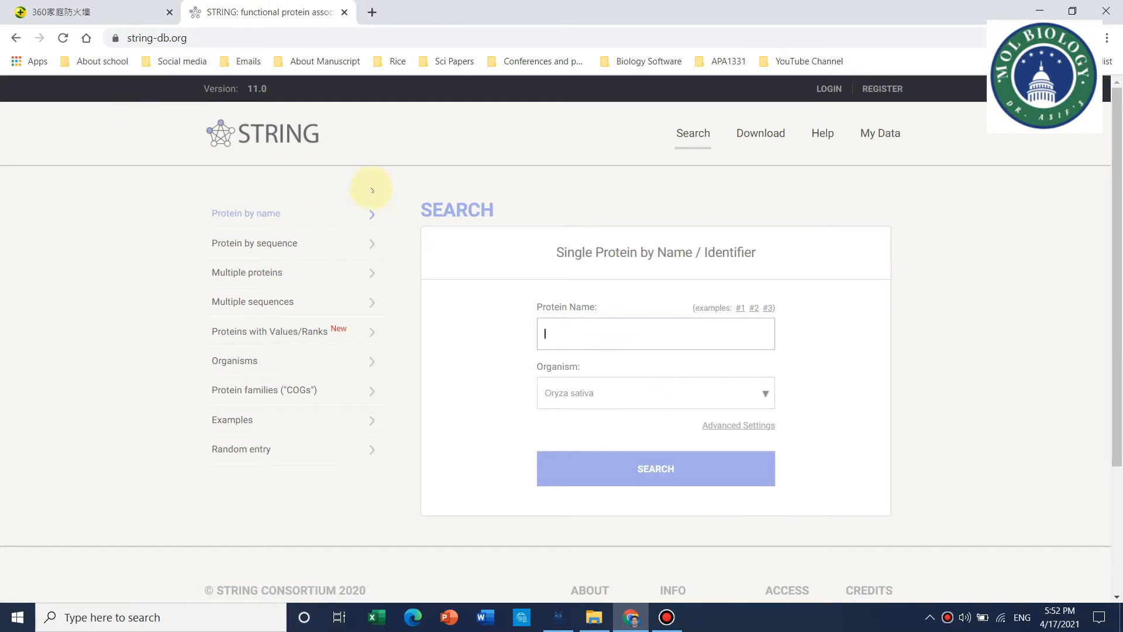
pyautogui.scroll(-3)
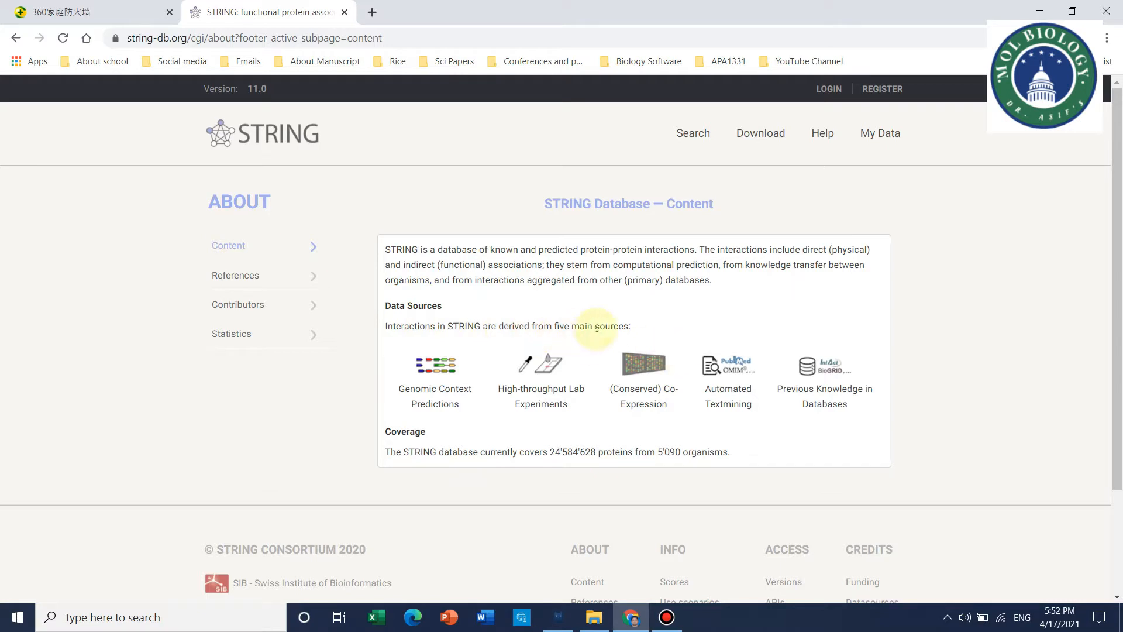
pyautogui.moveTo(671, 441)
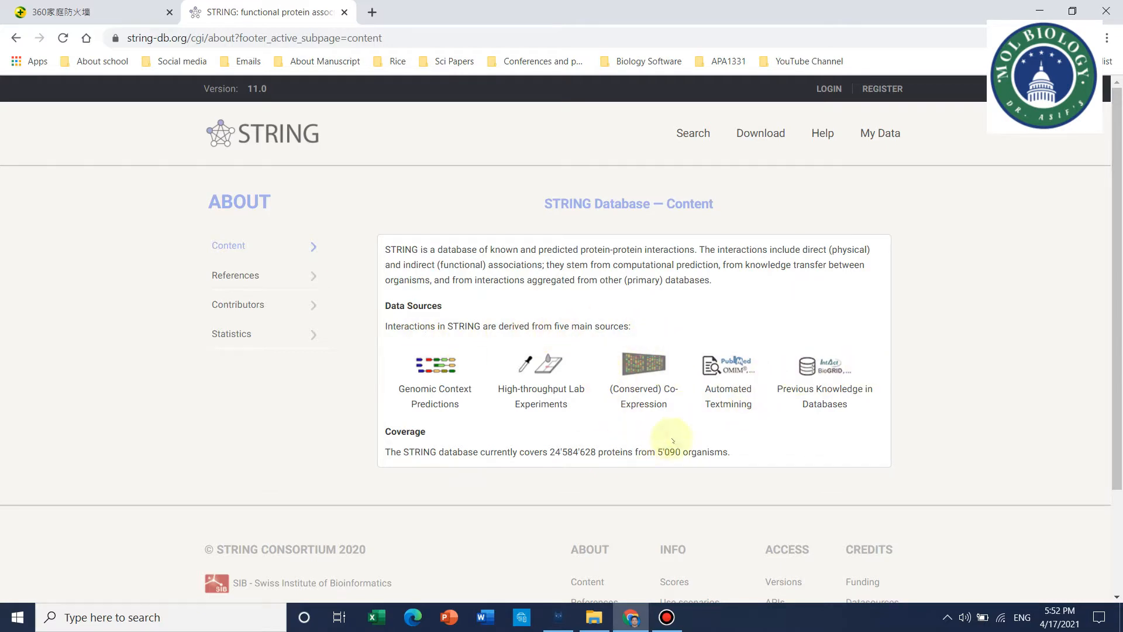
pyautogui.scroll(-3)
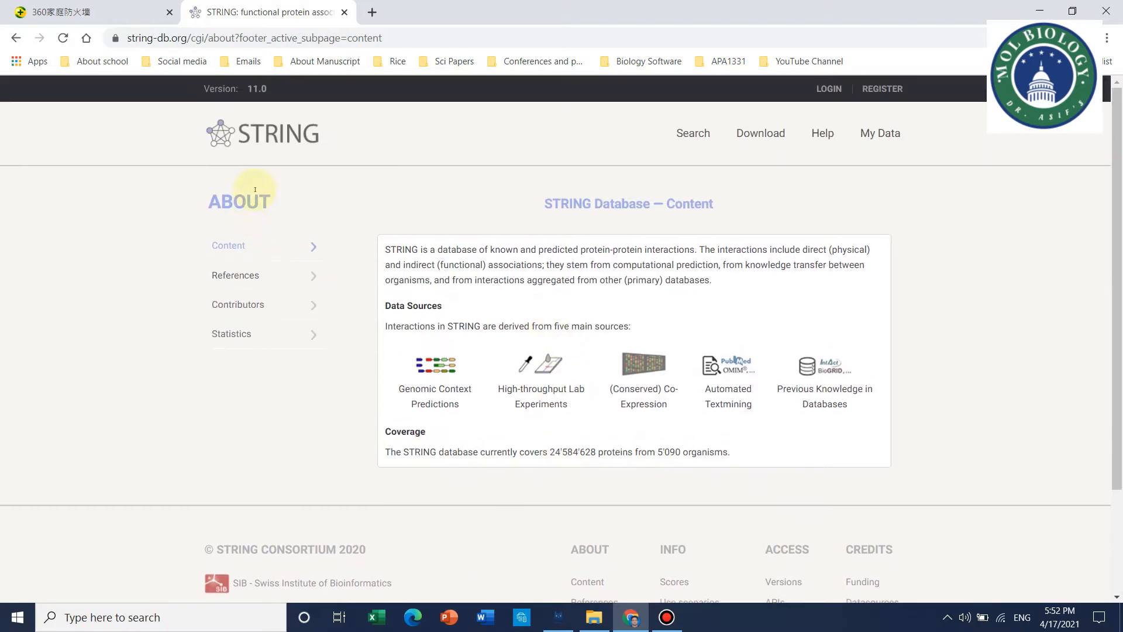
# - Search STRING for 'Subtilisin-like serine protease' with organism Oryza sativa
pyautogui.click(692, 133)
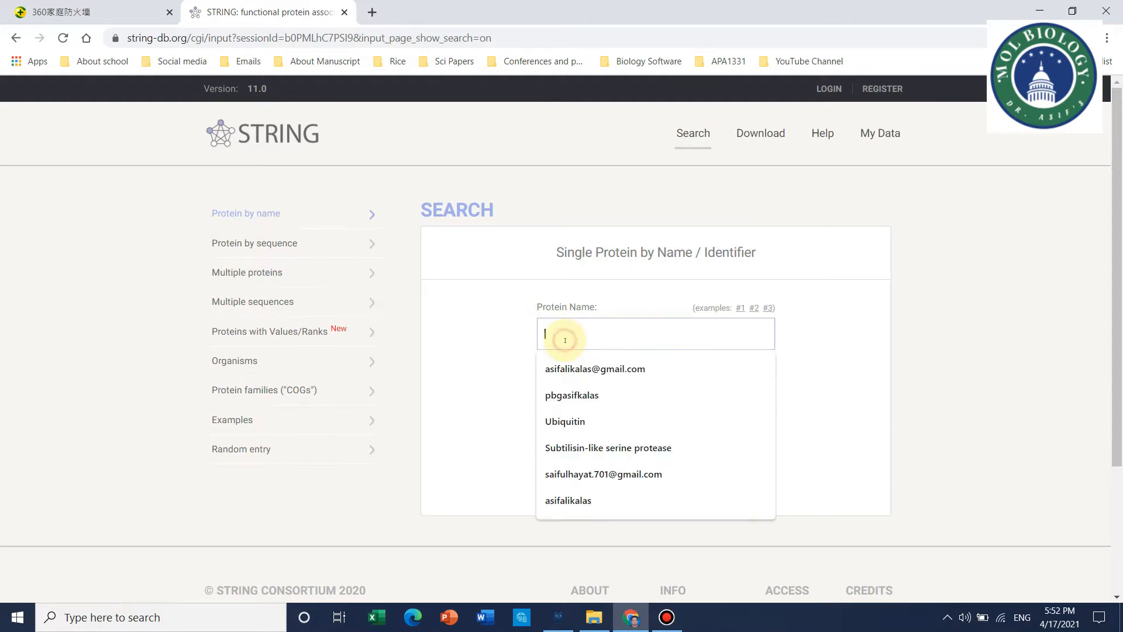
pyautogui.click(609, 448)
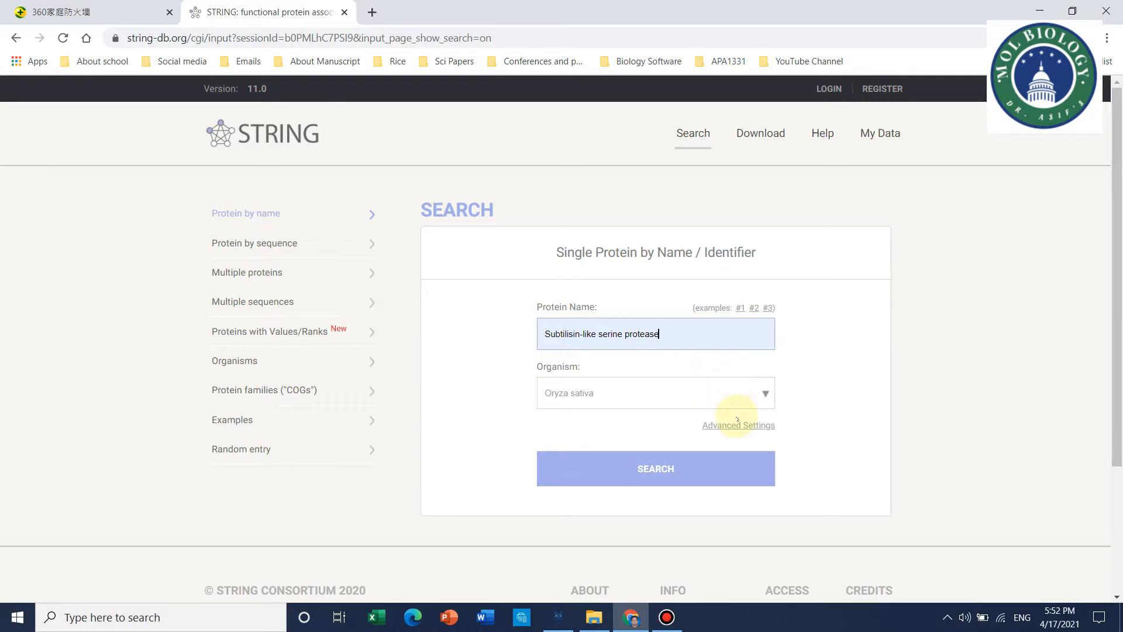
pyautogui.click(764, 393)
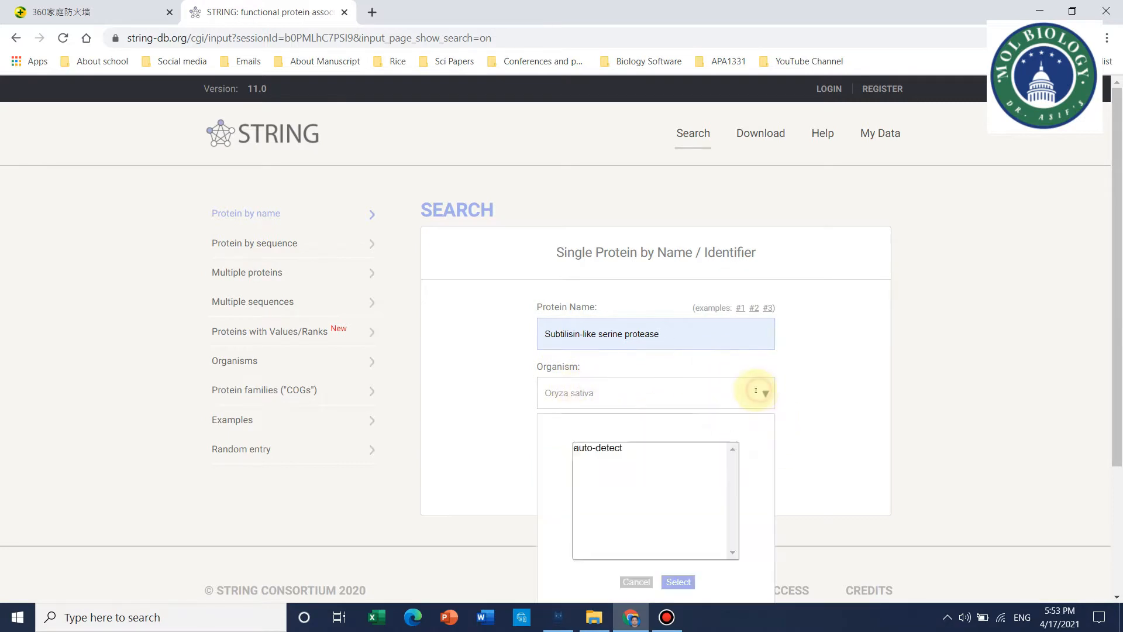
pyautogui.click(765, 393)
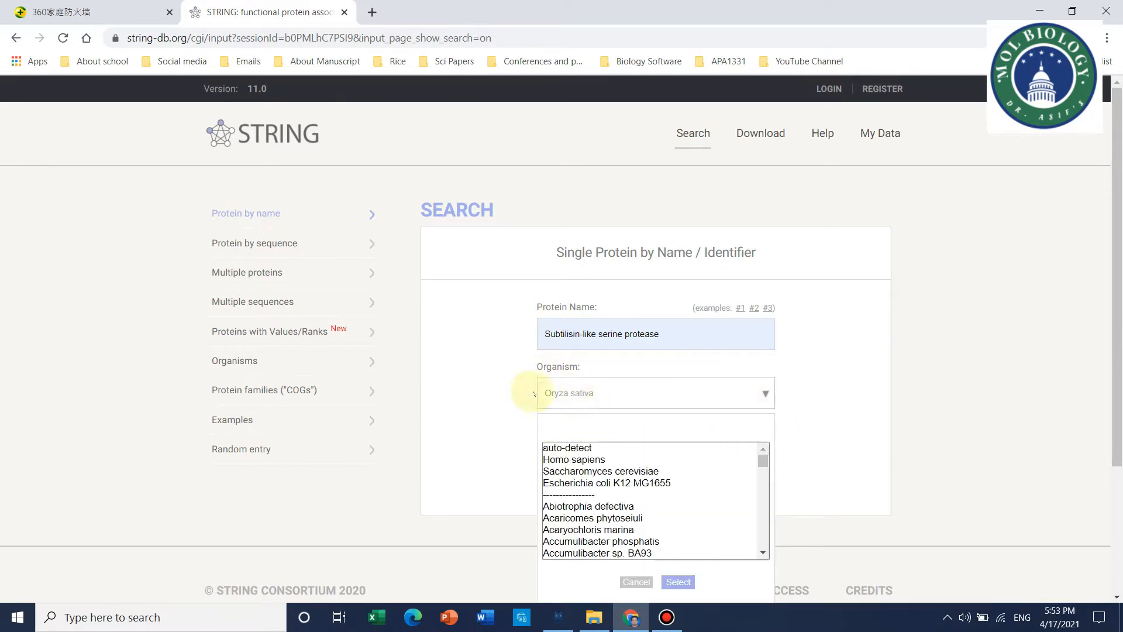
pyautogui.moveTo(591, 422)
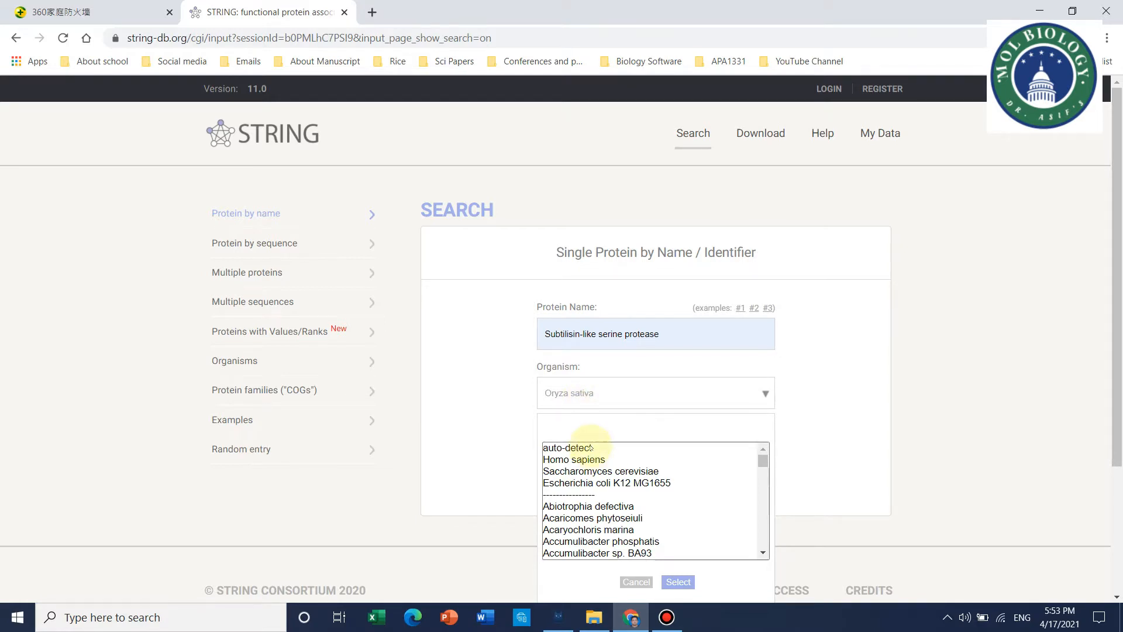
pyautogui.moveTo(828, 417)
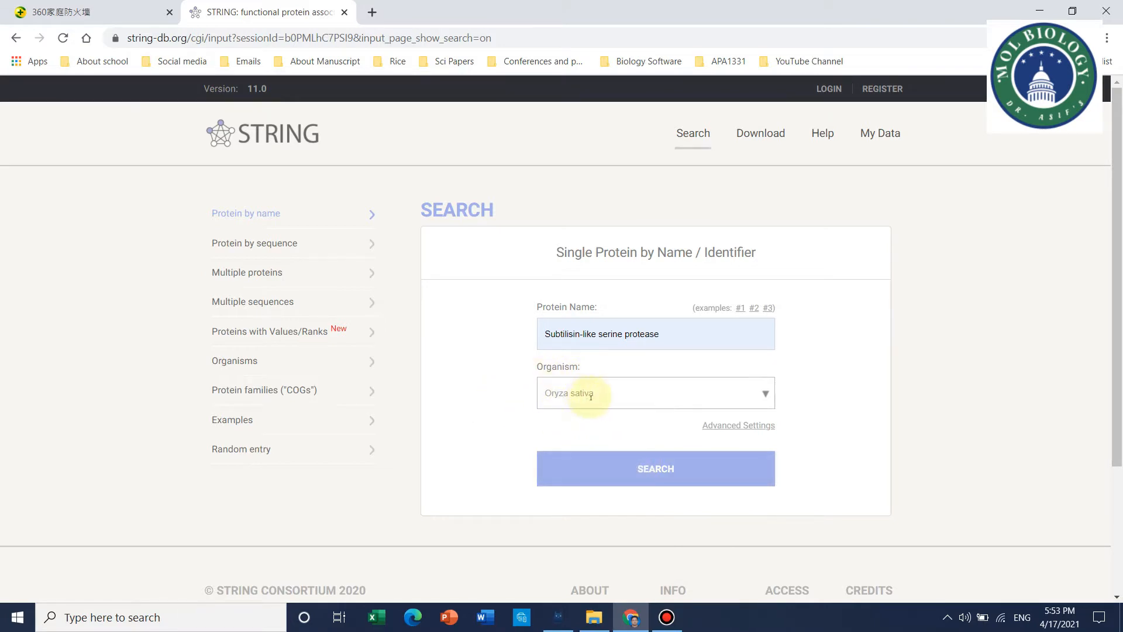
pyautogui.click(655, 468)
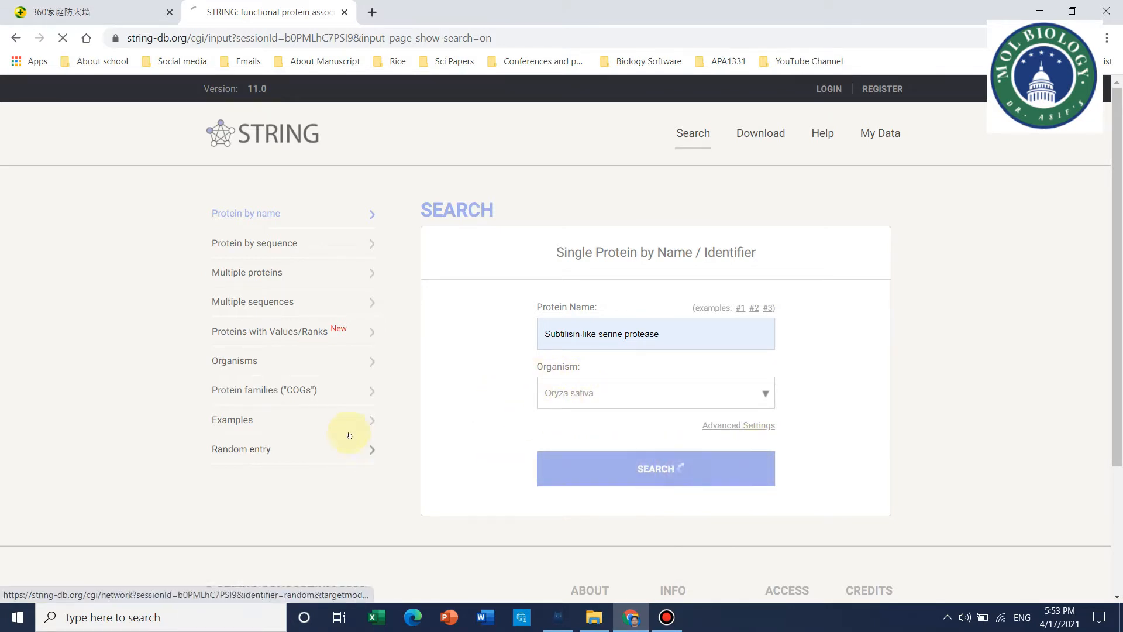
# - Select the first rice match OsJ_07847 (Os02g0665300) and continue to its network
pyautogui.click(655, 468)
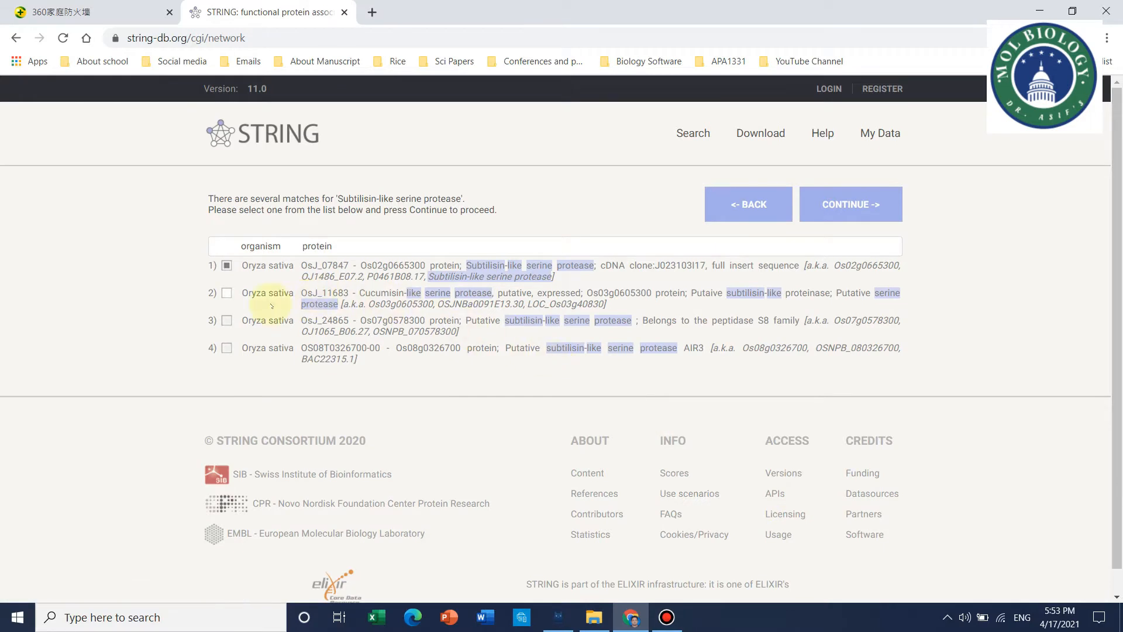
pyautogui.moveTo(257, 330)
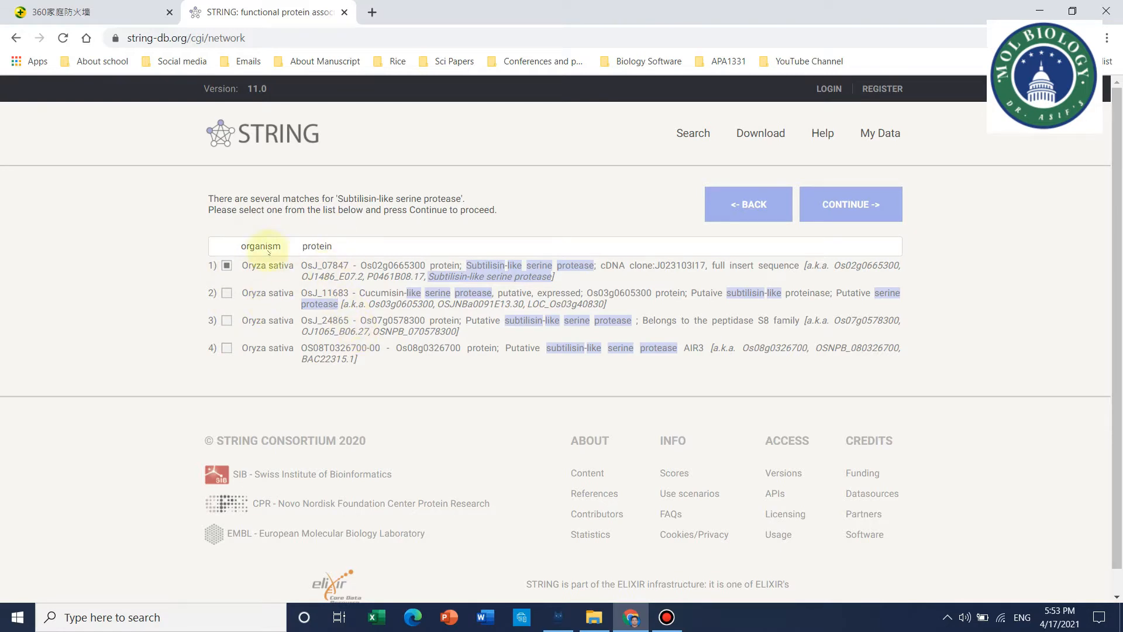
pyautogui.click(226, 292)
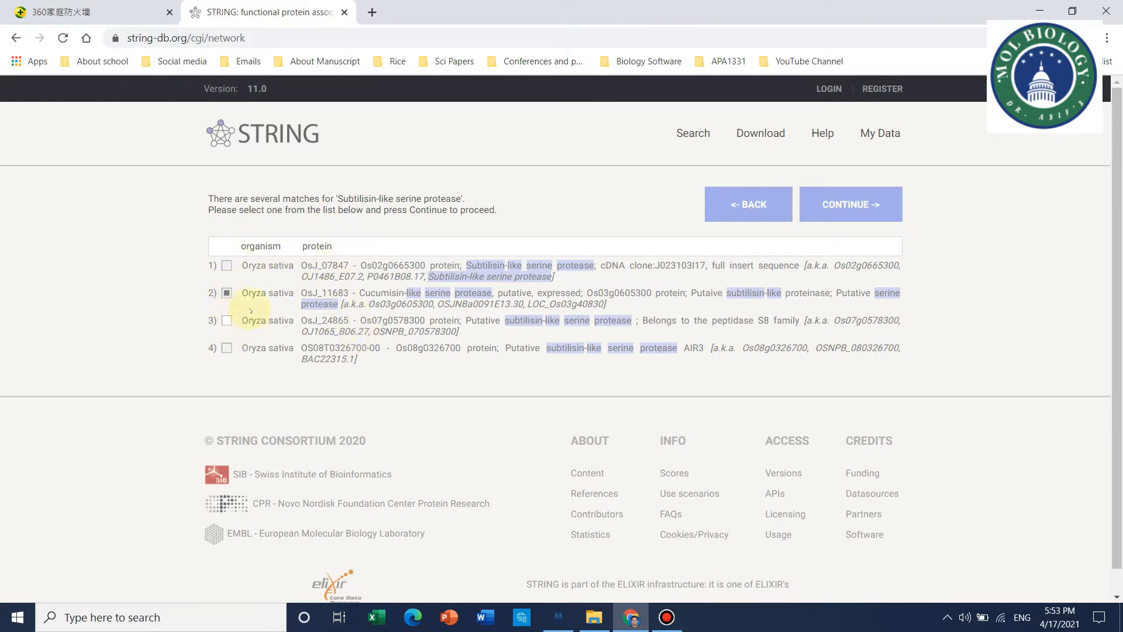
pyautogui.click(225, 266)
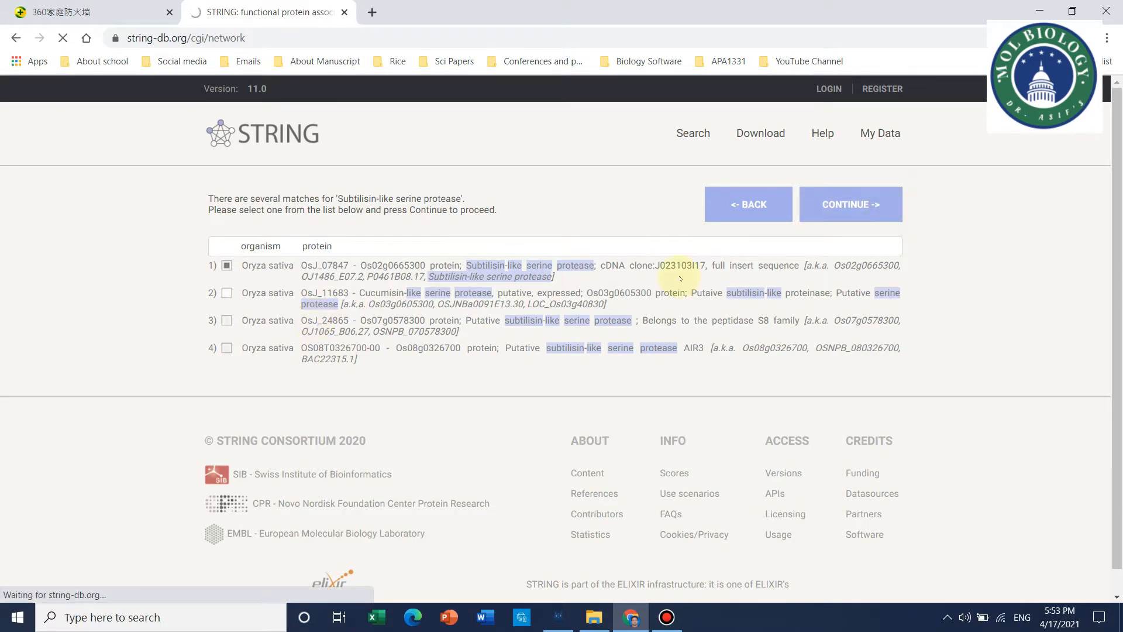
pyautogui.click(850, 203)
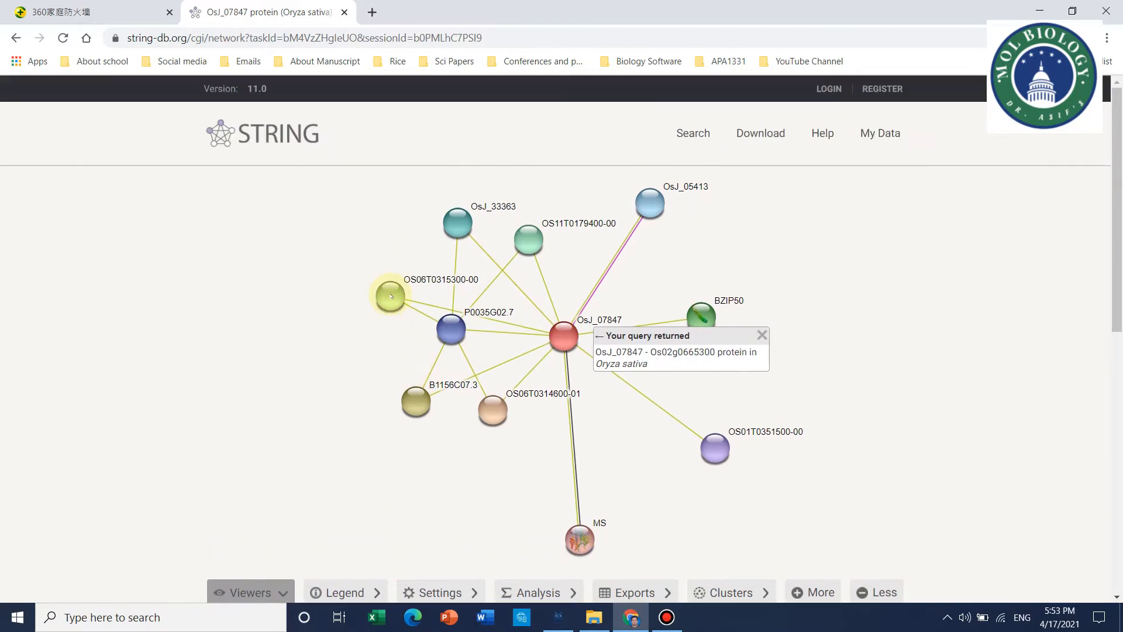
# - Dismiss the query popup, inspect the central OsJ_07847 node and reach the Viewers panel
pyautogui.click(249, 495)
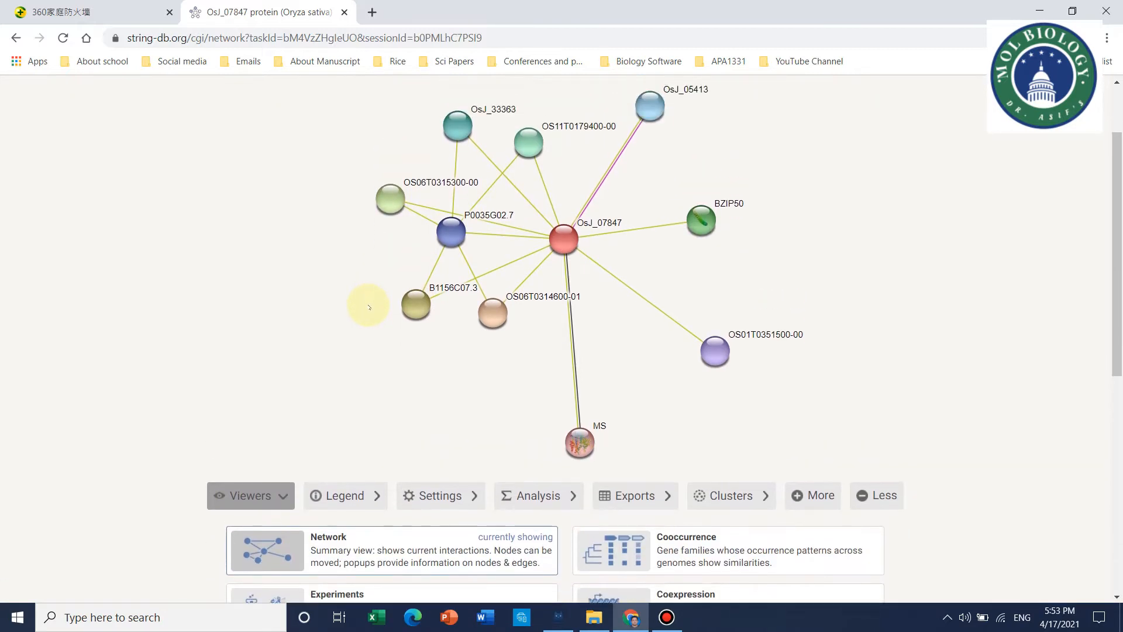
pyautogui.scroll(3)
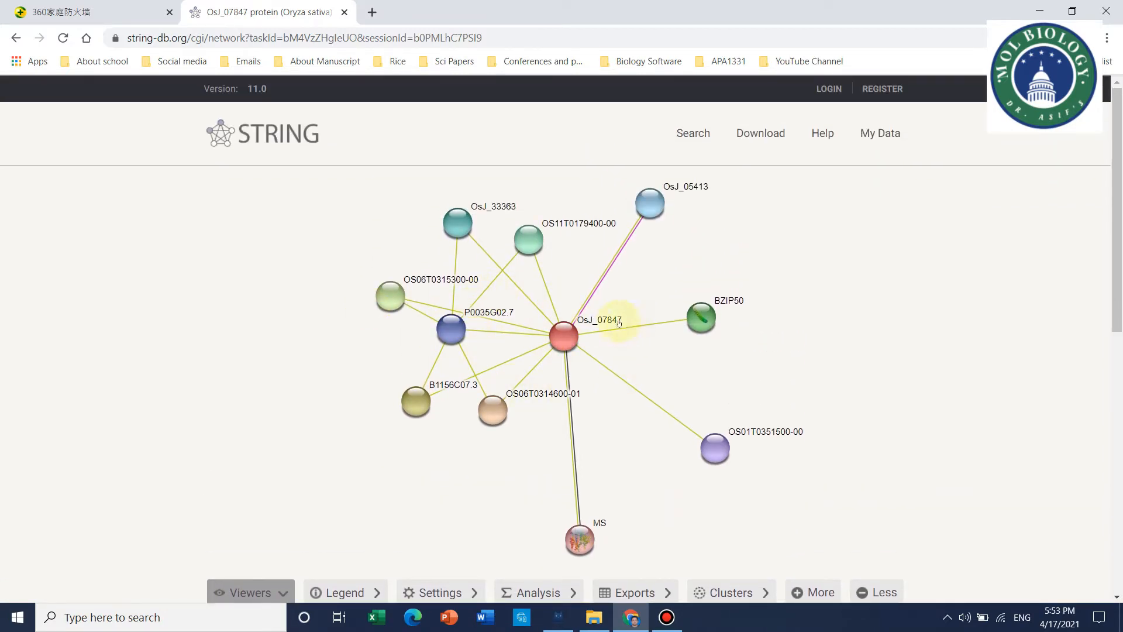
pyautogui.click(563, 337)
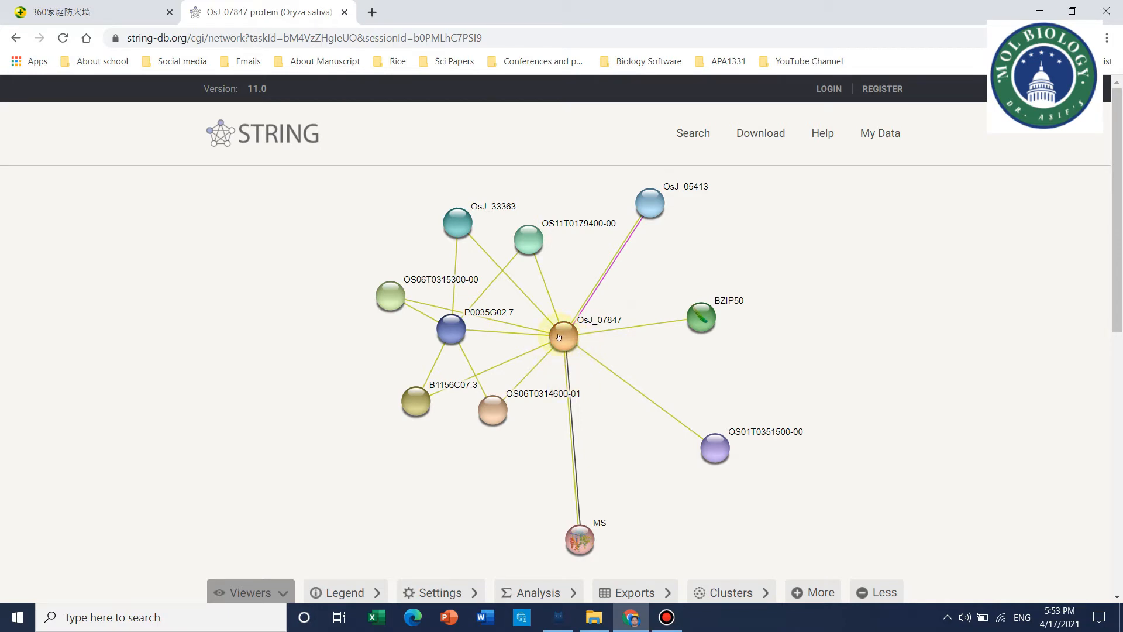
pyautogui.click(561, 337)
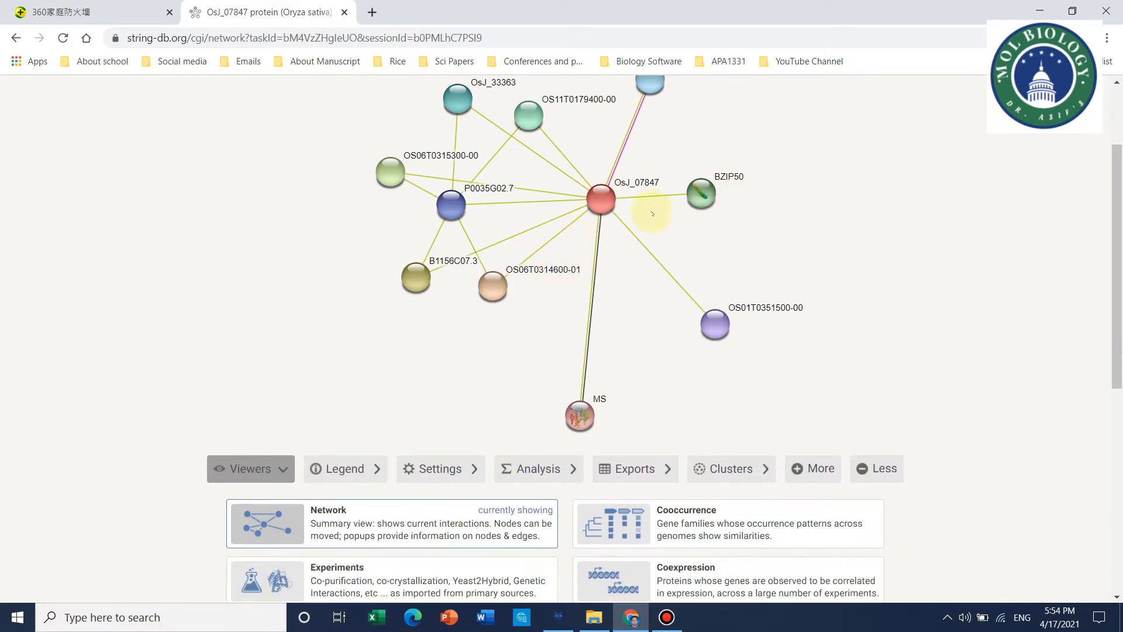
pyautogui.scroll(-3)
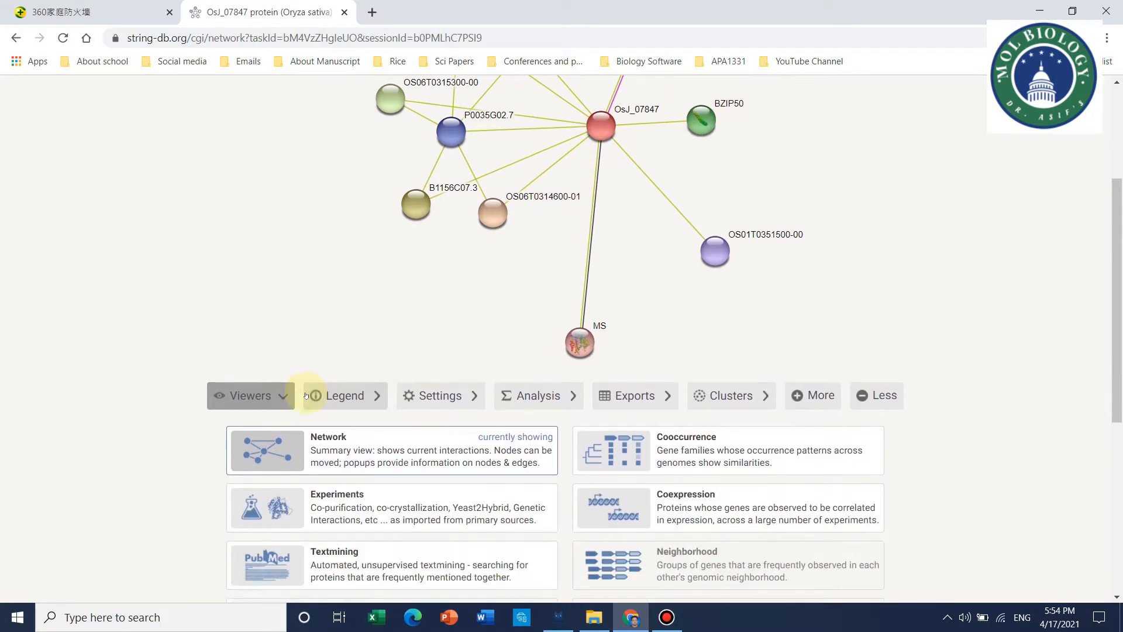
# - Show the Legend with node and edge meanings and the ten scored partners of OsJ_07847
pyautogui.click(344, 394)
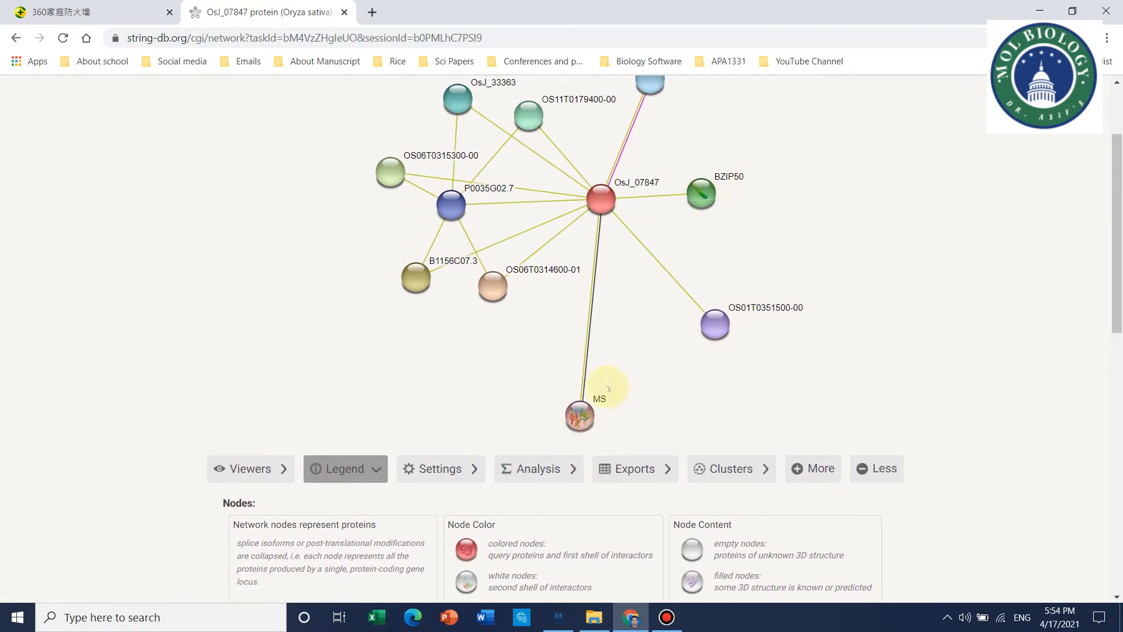
pyautogui.scroll(-3)
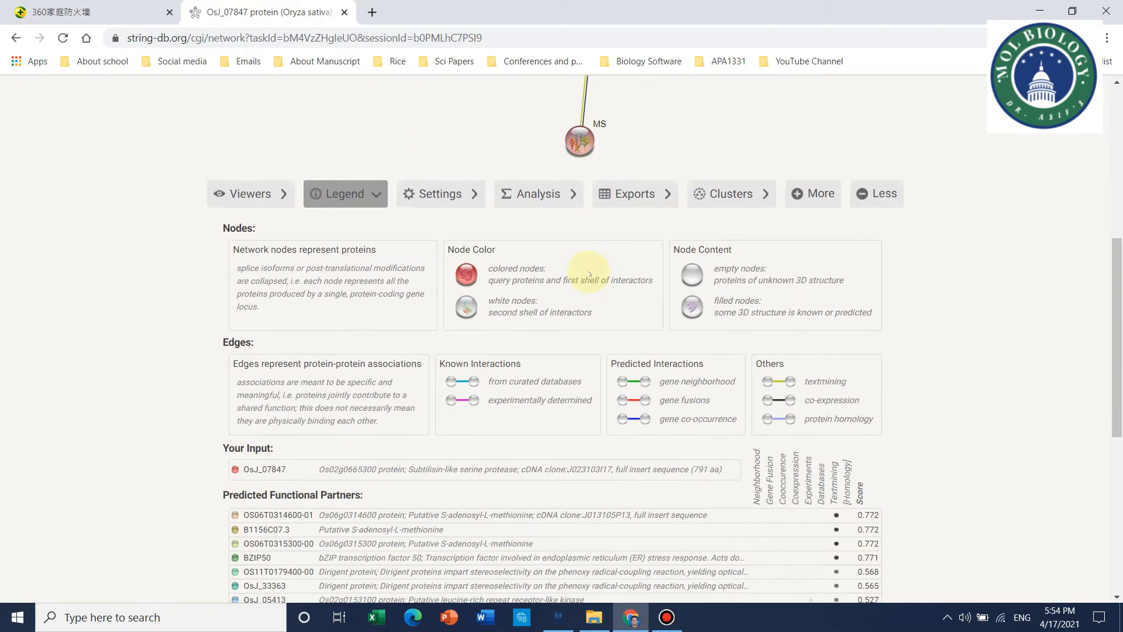
pyautogui.scroll(-3)
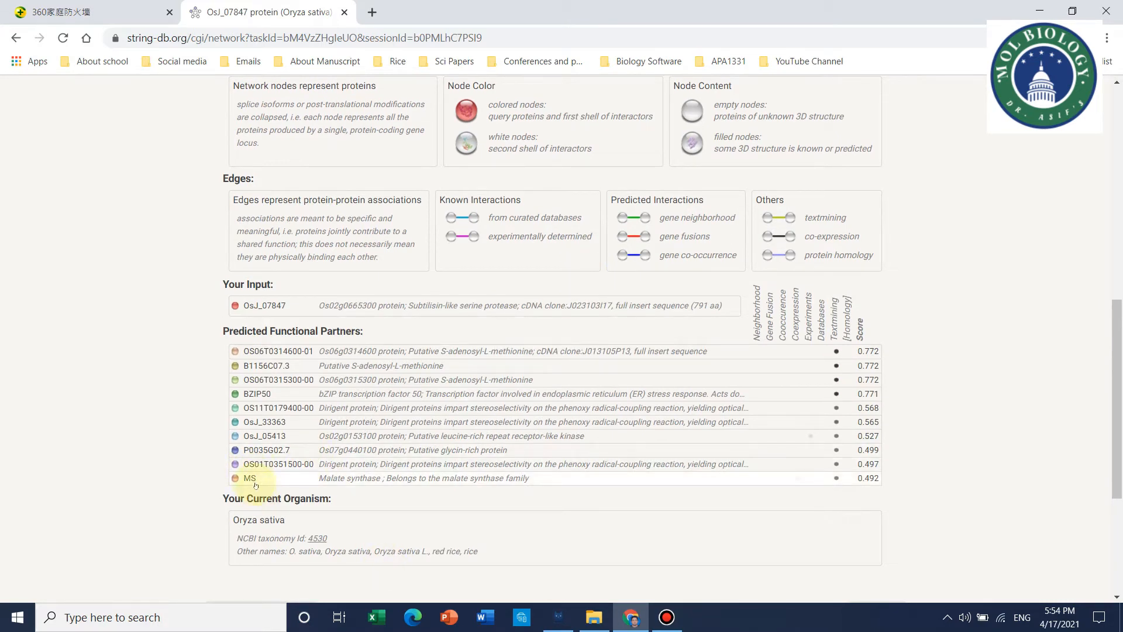
pyautogui.moveTo(281, 318)
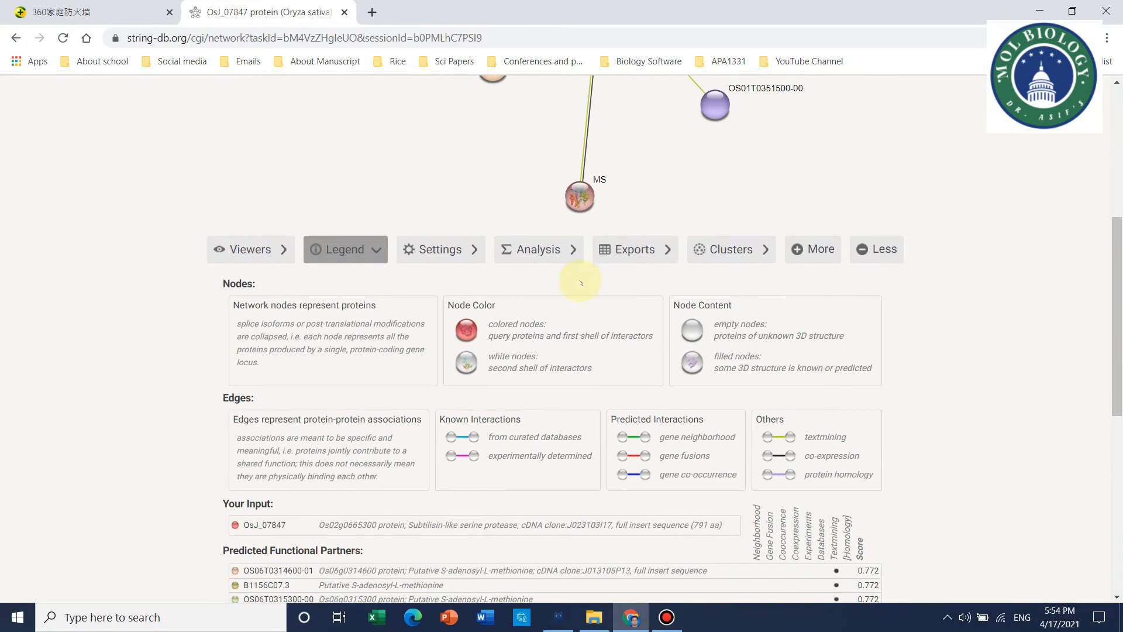
# - Bring up the details card for the MS malate synthase node (OS04T0486950-01)
pyautogui.scroll(-3)
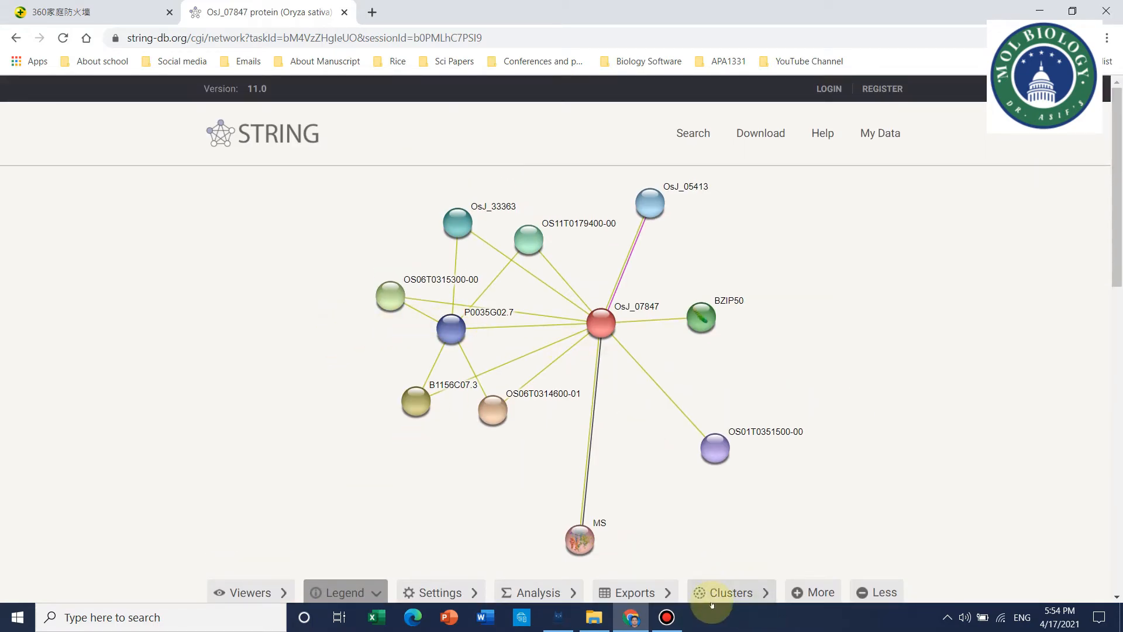
pyautogui.click(344, 592)
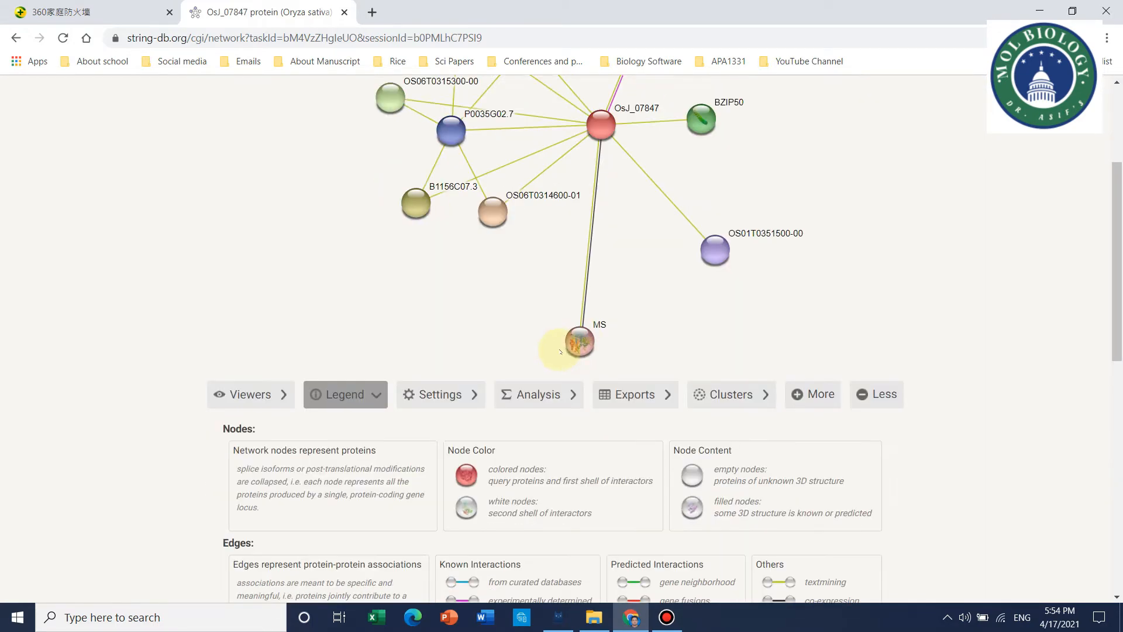
pyautogui.scroll(-3)
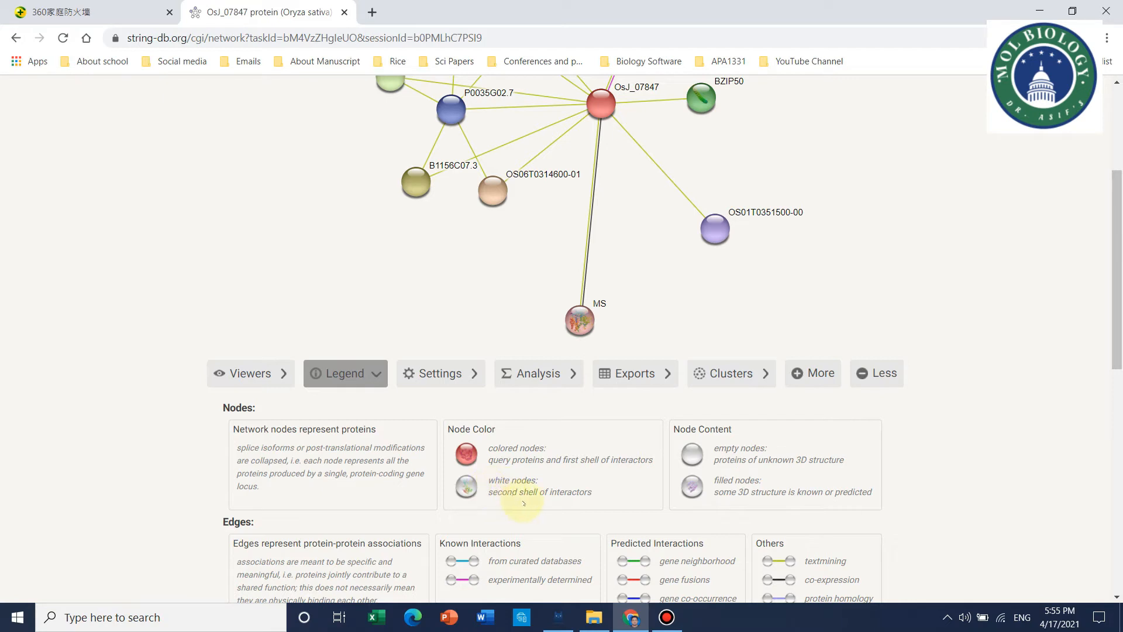
pyautogui.moveTo(714, 416)
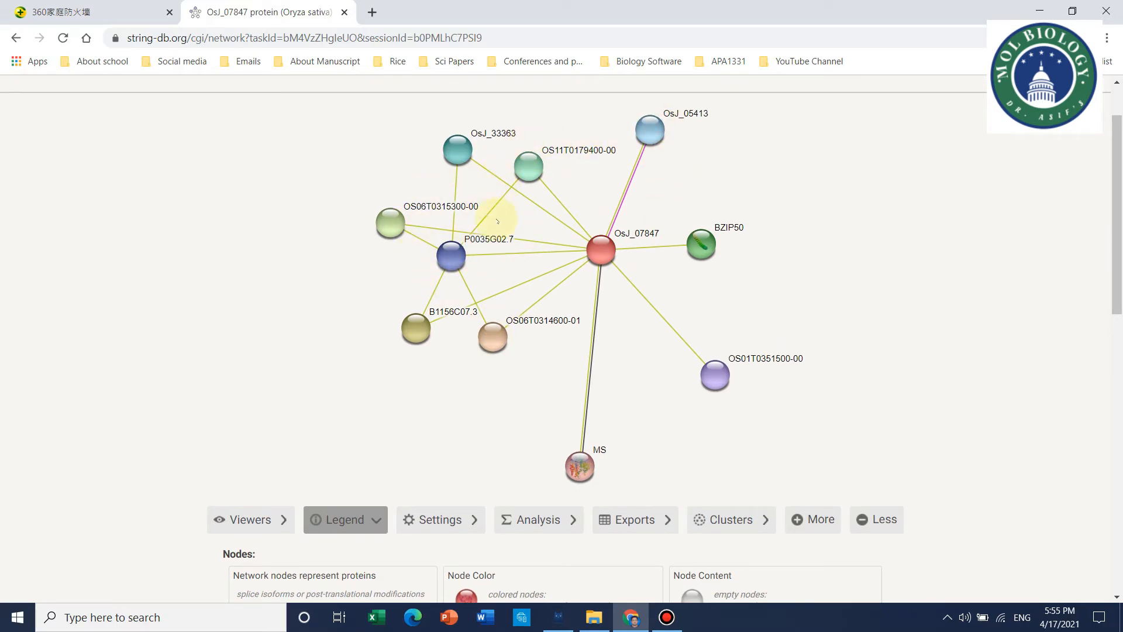
pyautogui.scroll(-3)
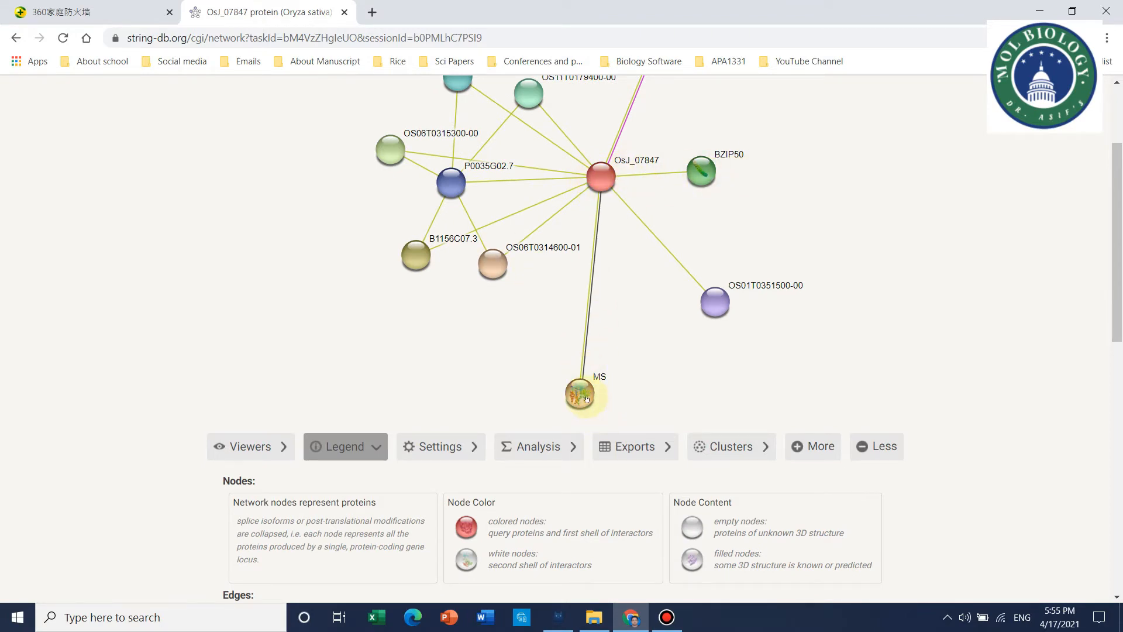
pyautogui.click(583, 394)
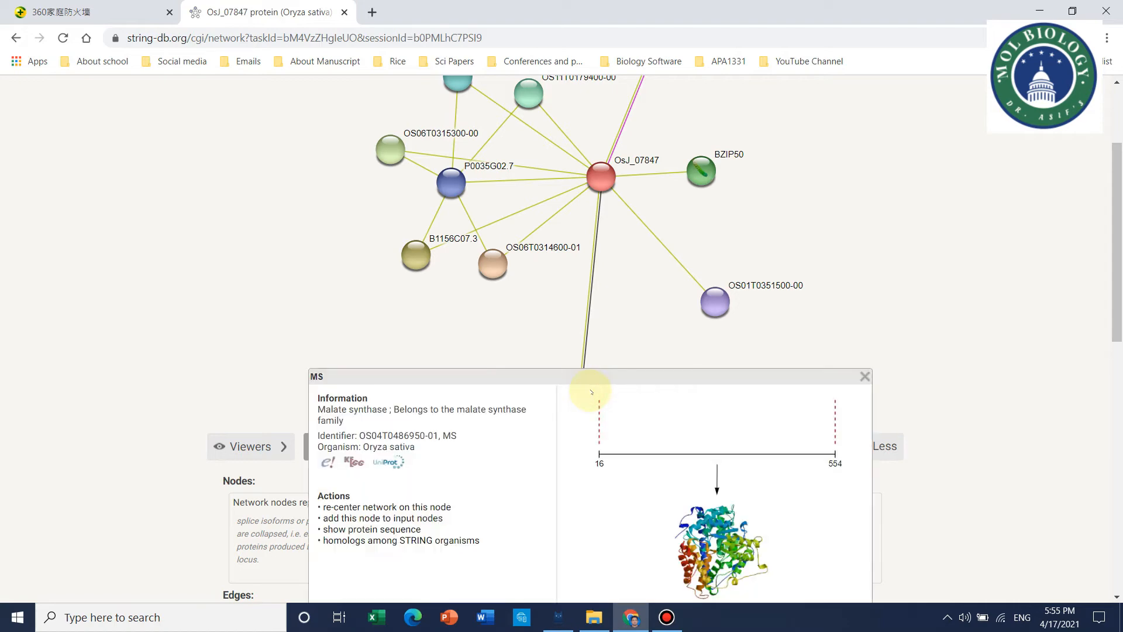
# - Open MS's UniProt and KEGG records in new tabs, return to STRING and close the card
pyautogui.scroll(-3)
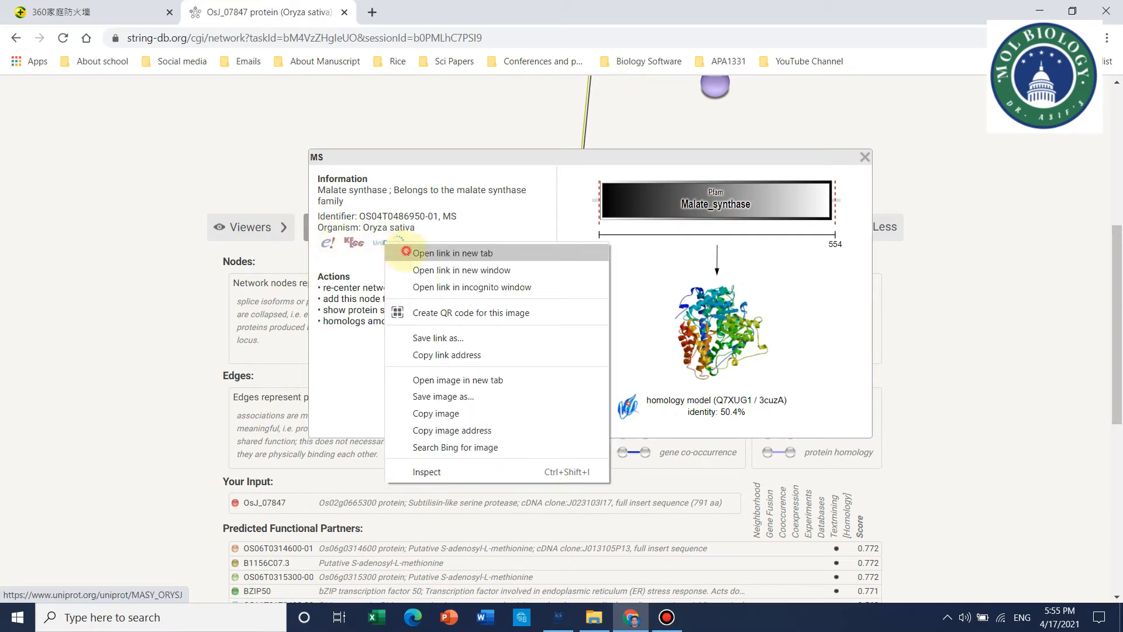
pyautogui.click(451, 252)
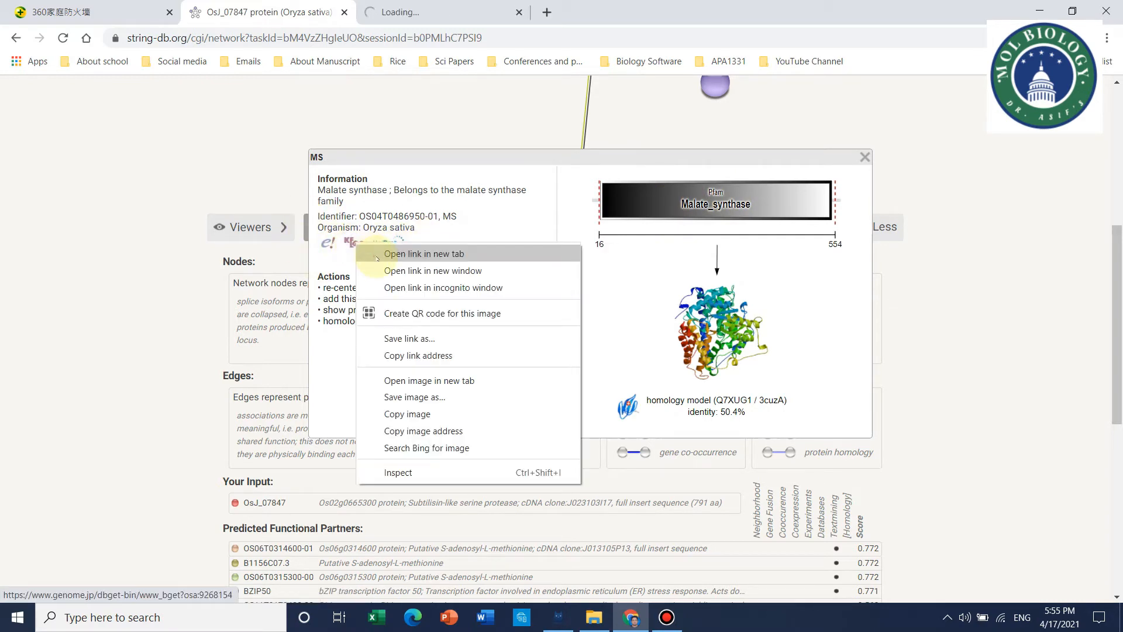
pyautogui.click(424, 254)
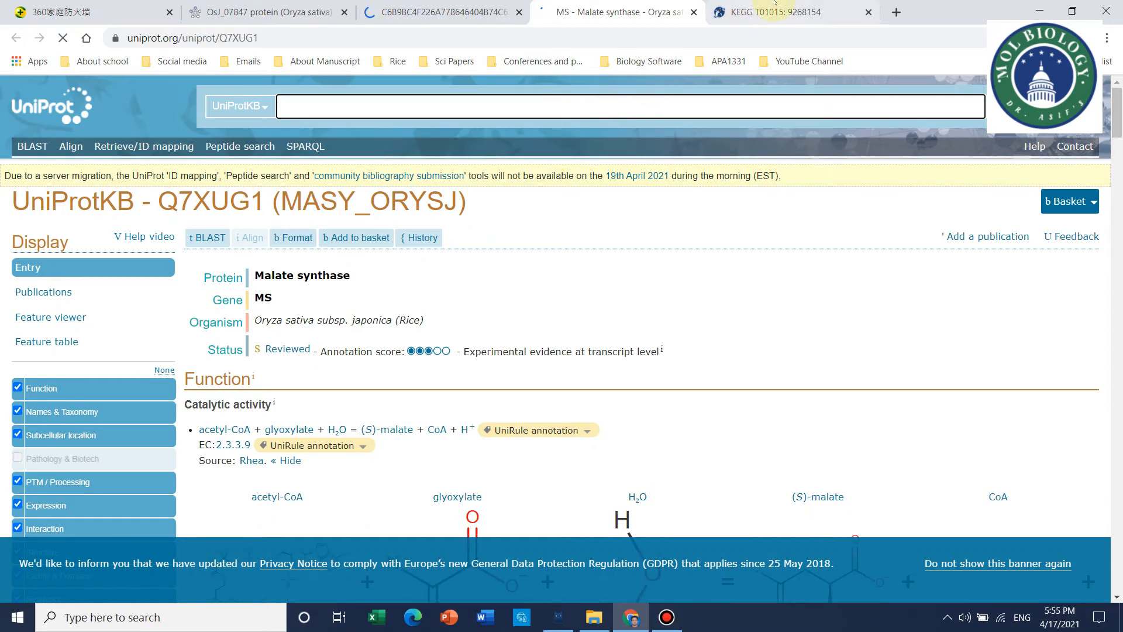
pyautogui.click(766, 11)
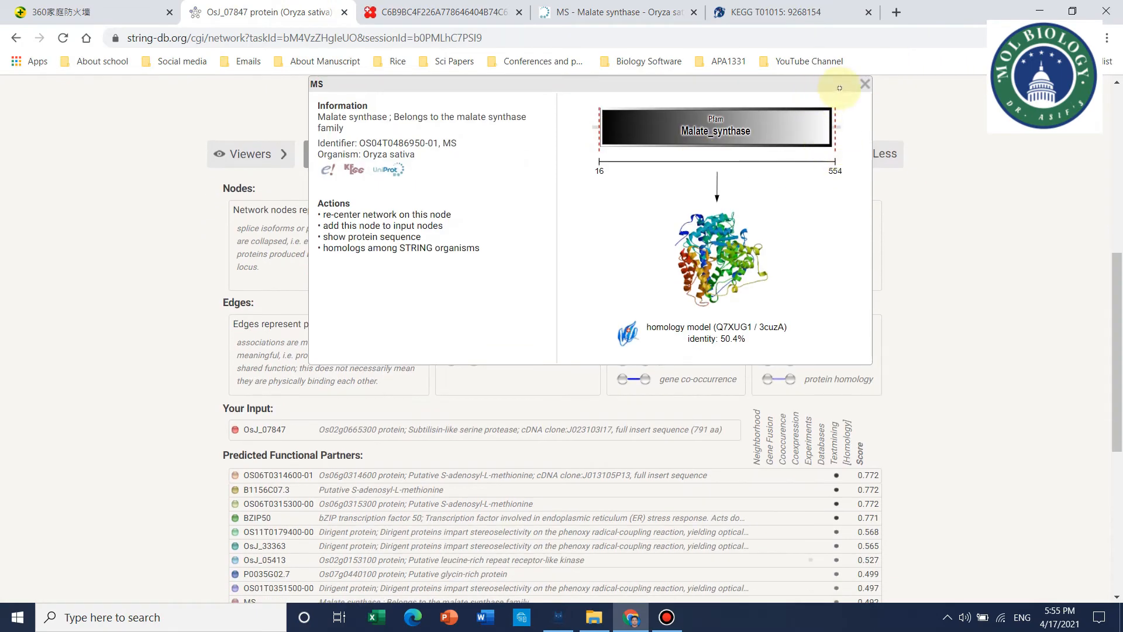
pyautogui.click(863, 85)
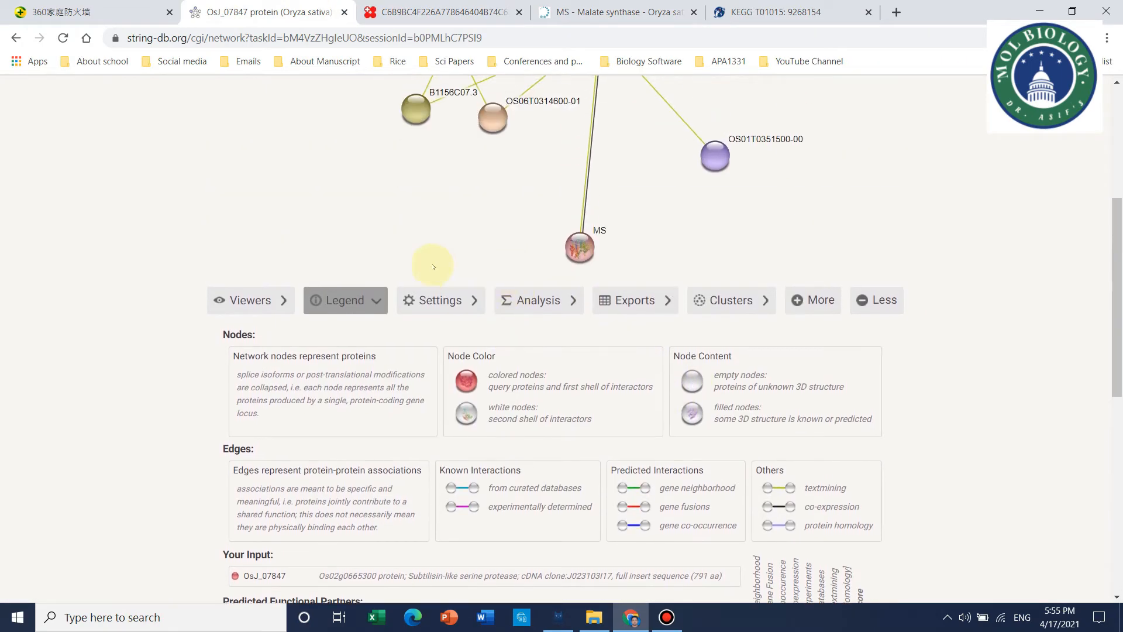
# - Show the Lab Experiments evidence: no rice datasets, ten interactions transferred from other organisms
pyautogui.click(250, 300)
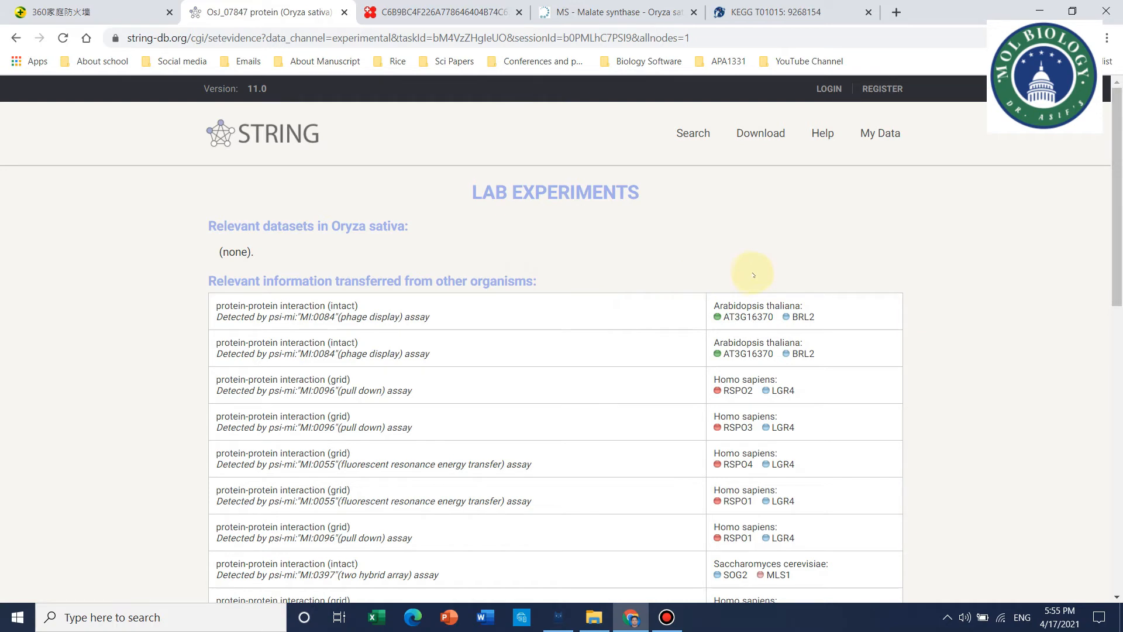
pyautogui.moveTo(526, 320)
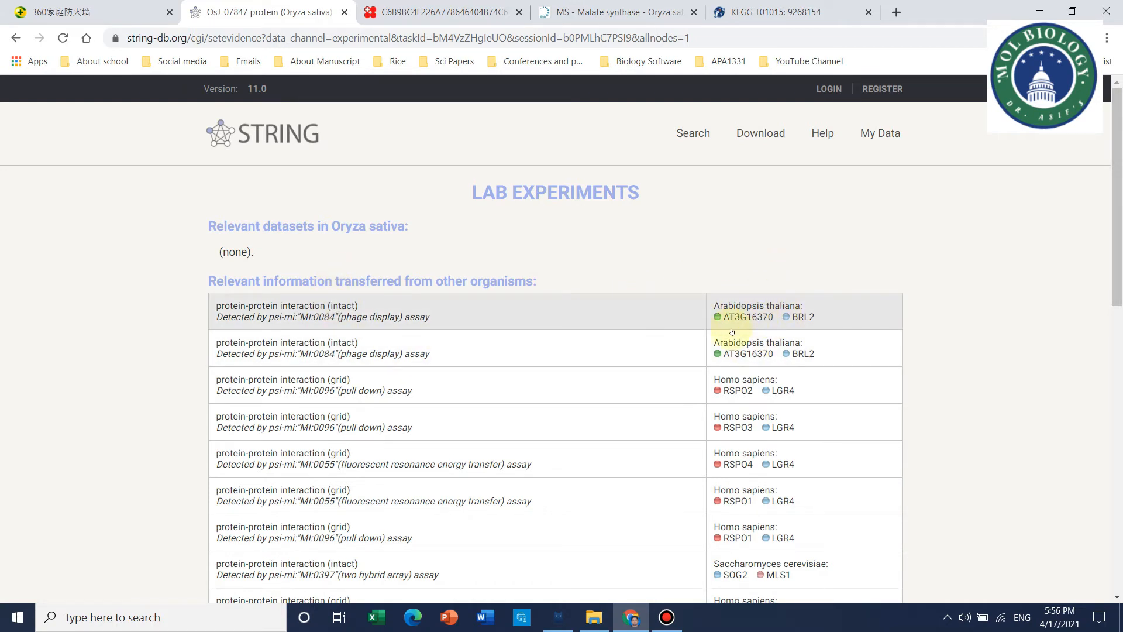
pyautogui.moveTo(470, 303)
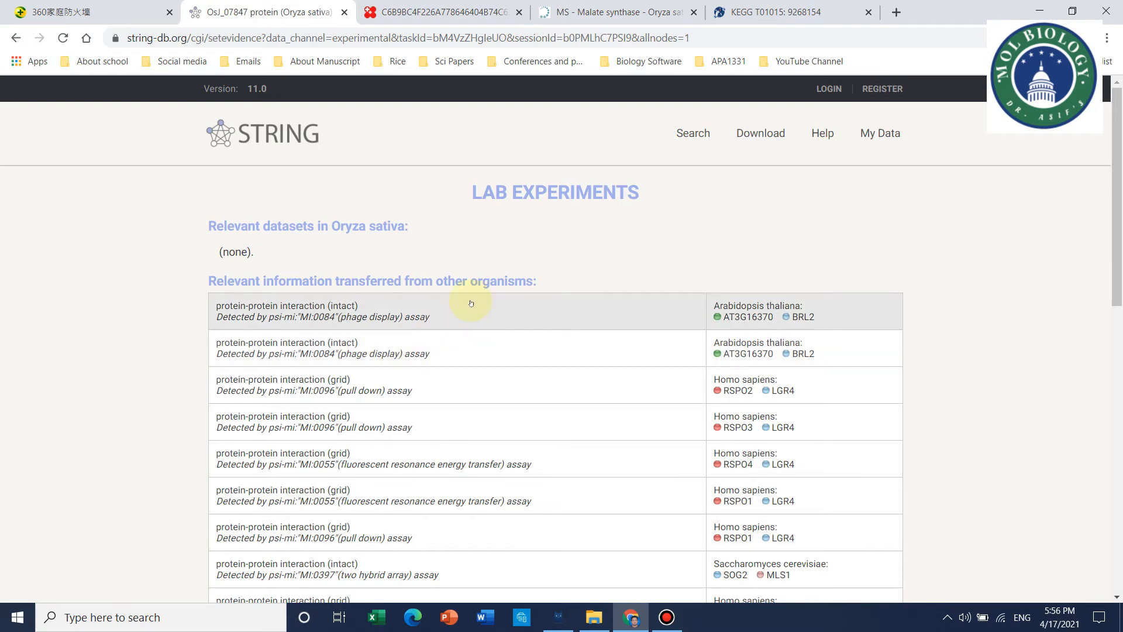
pyautogui.scroll(-3)
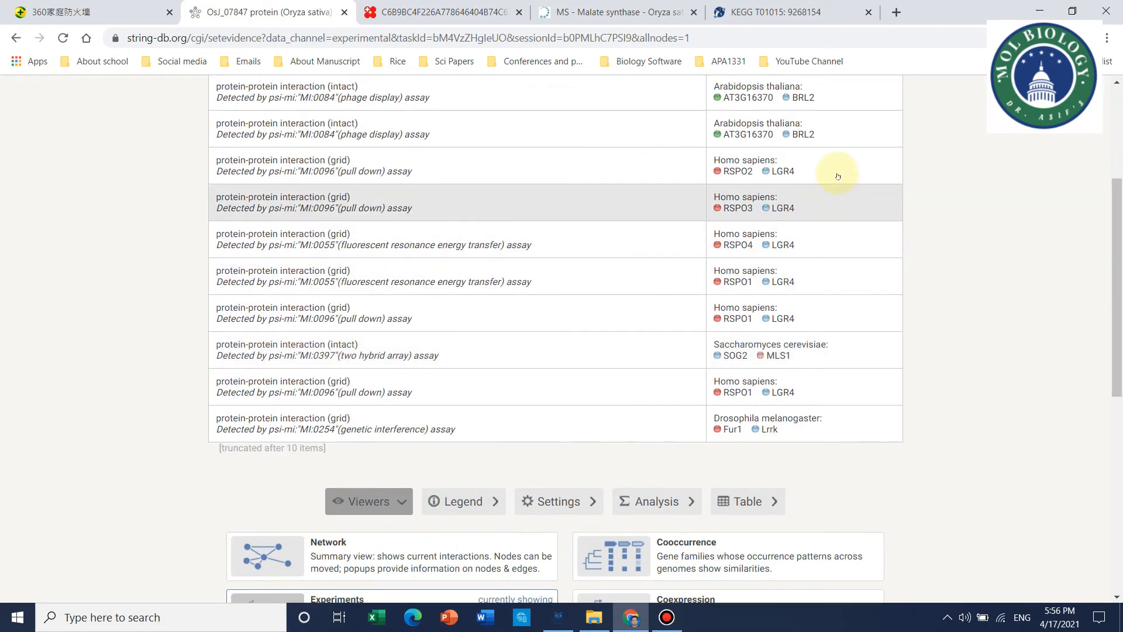
pyautogui.moveTo(752, 358)
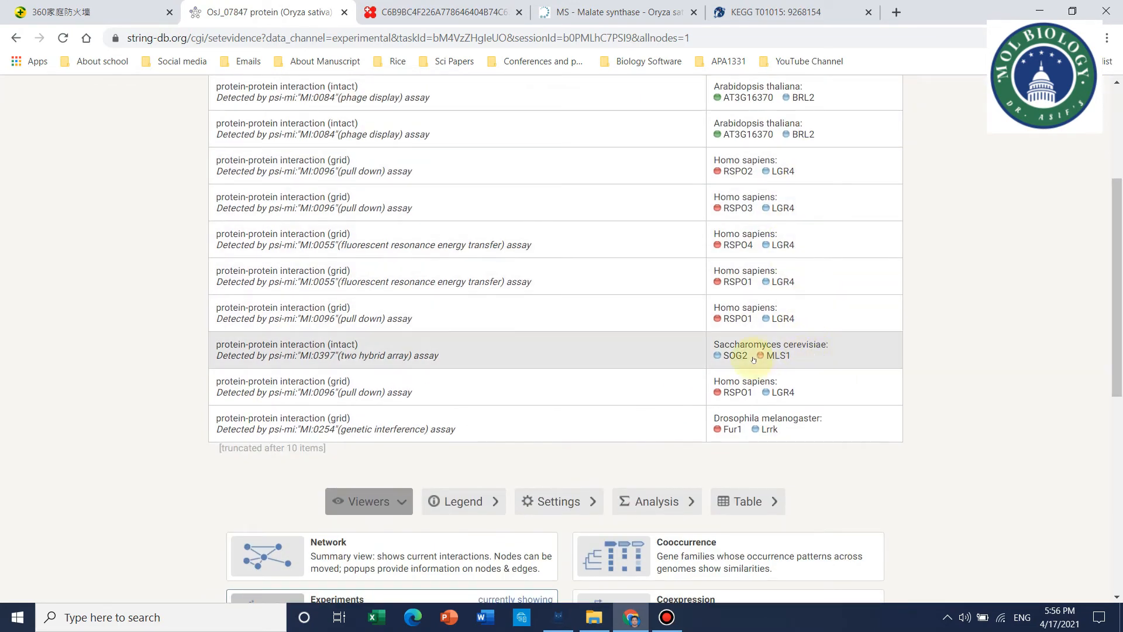
pyautogui.scroll(-3)
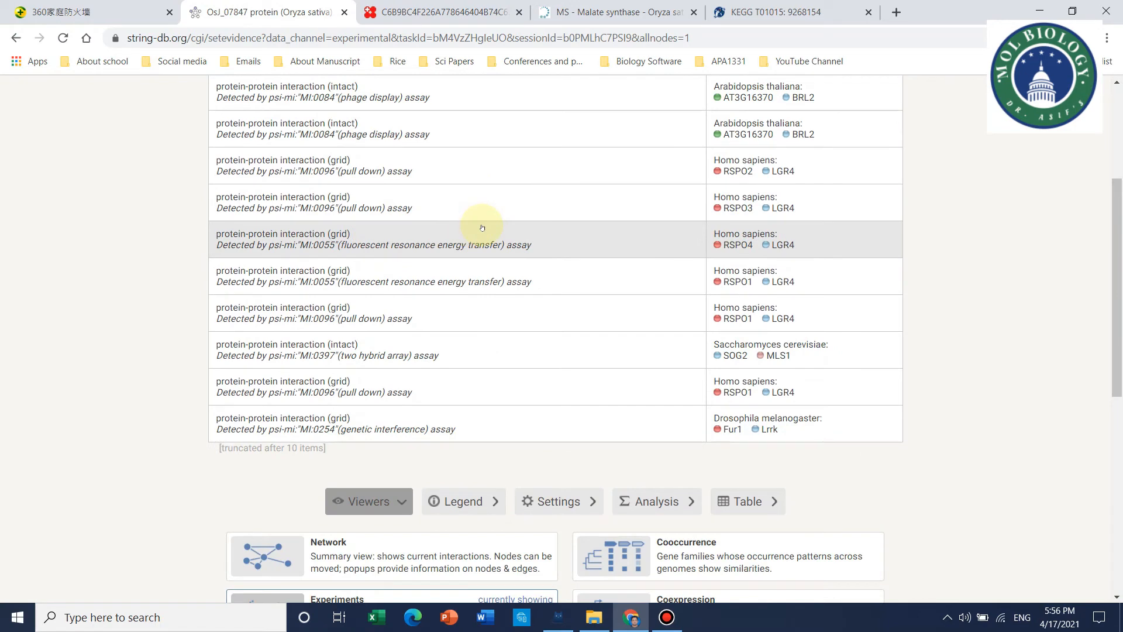
pyautogui.scroll(-3)
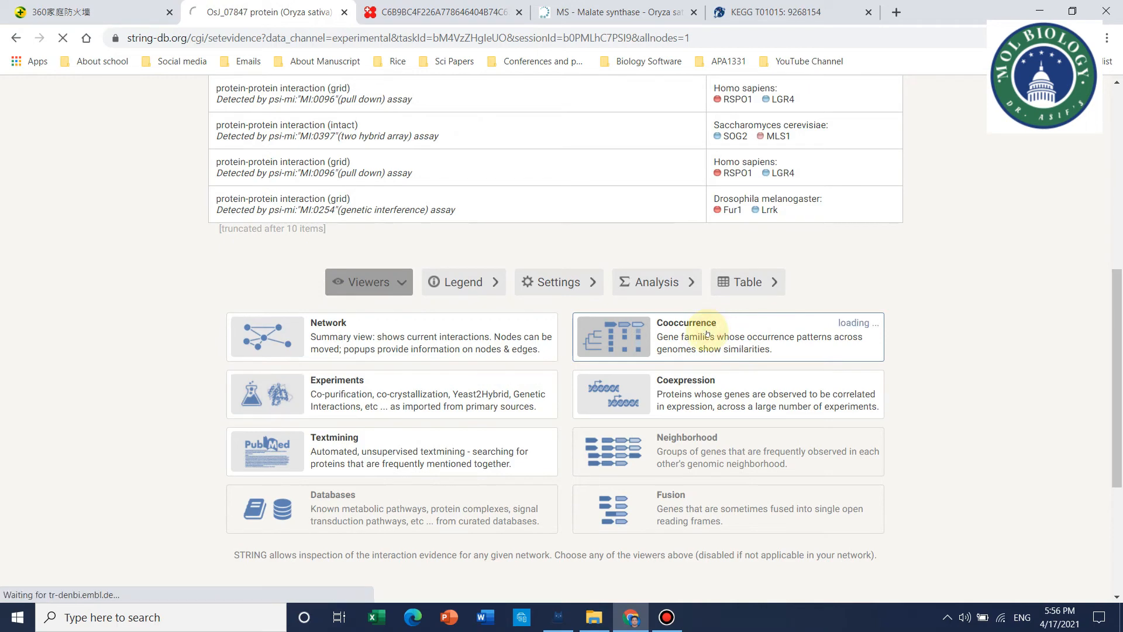
# - Show the Gene Cooccurrence view across bacterial, eukaryotic and archaeal taxa, strongest in Viridiplantae
pyautogui.click(727, 336)
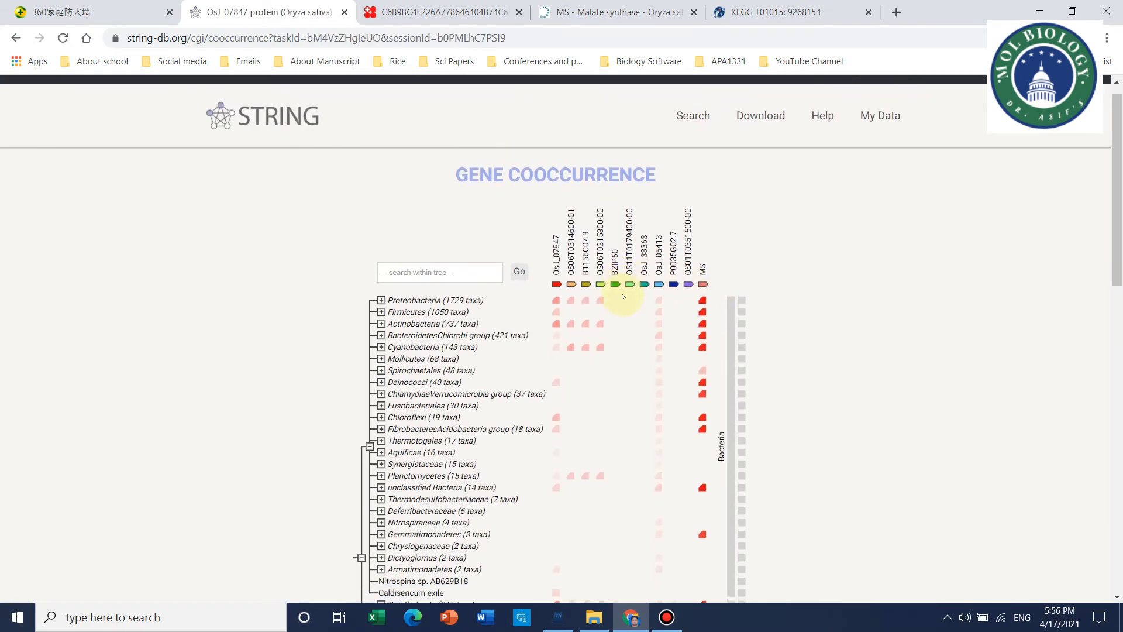
pyautogui.scroll(-3)
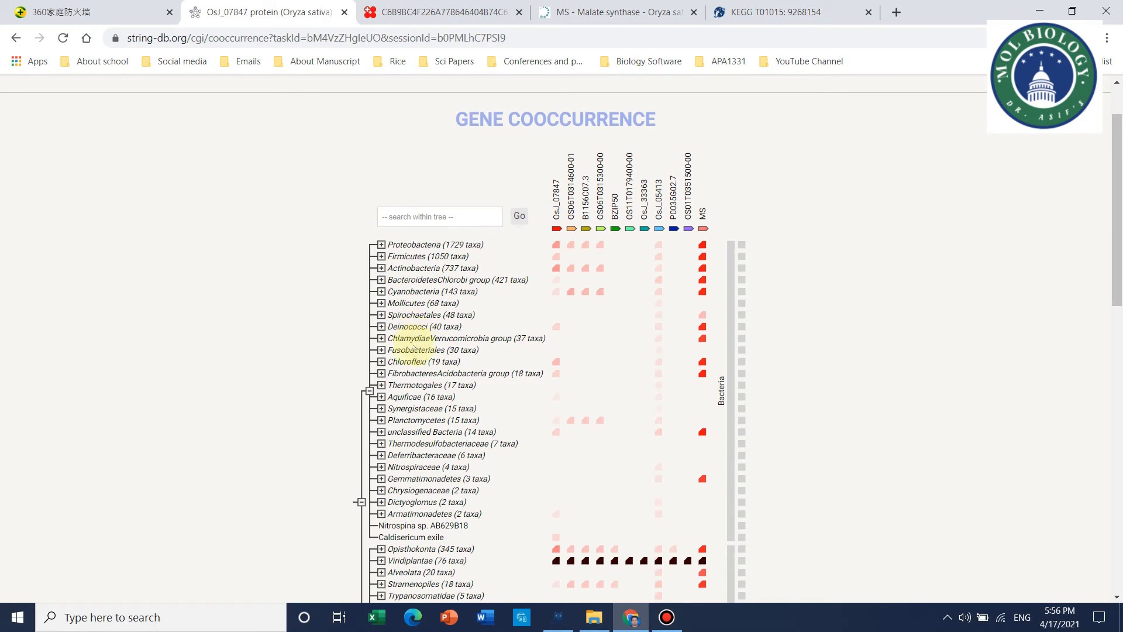
pyautogui.scroll(-3)
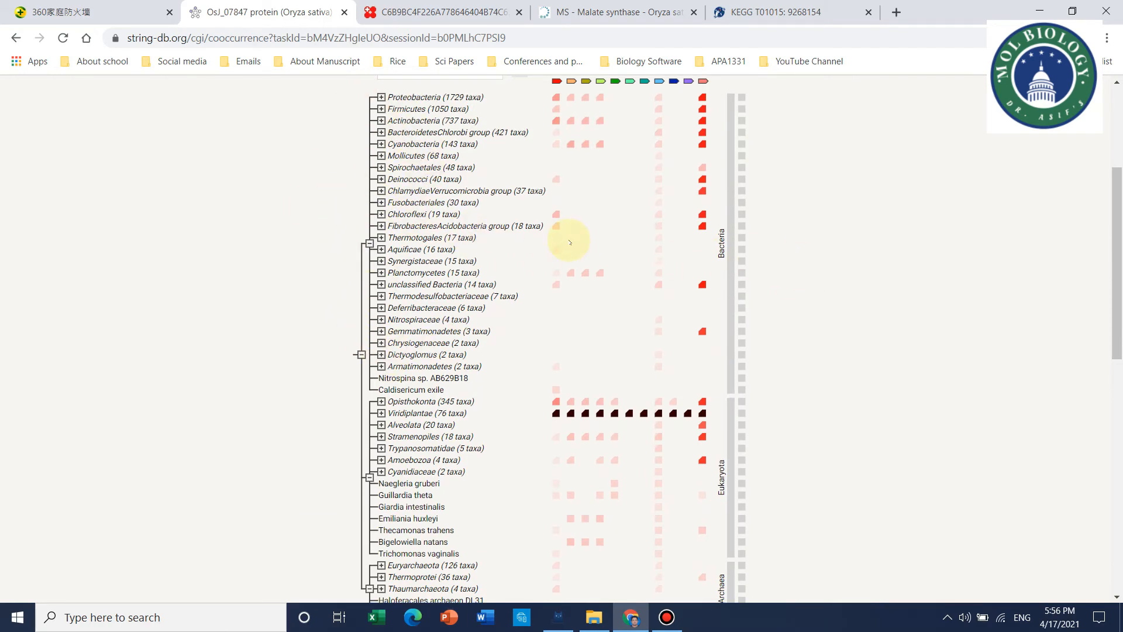
pyautogui.scroll(-3)
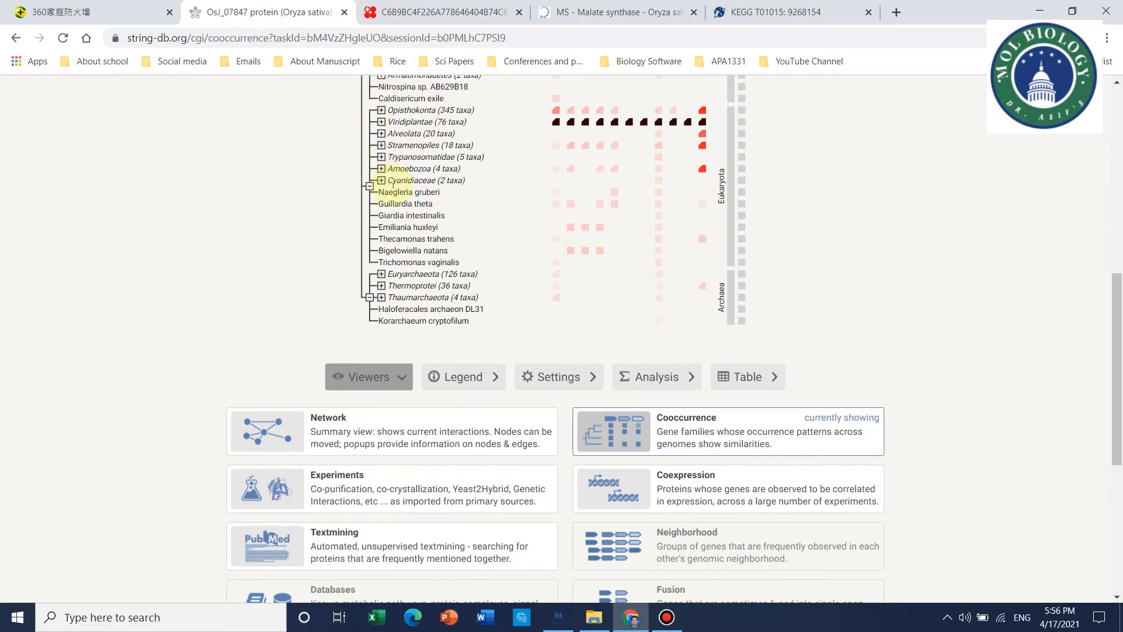
pyautogui.scroll(-3)
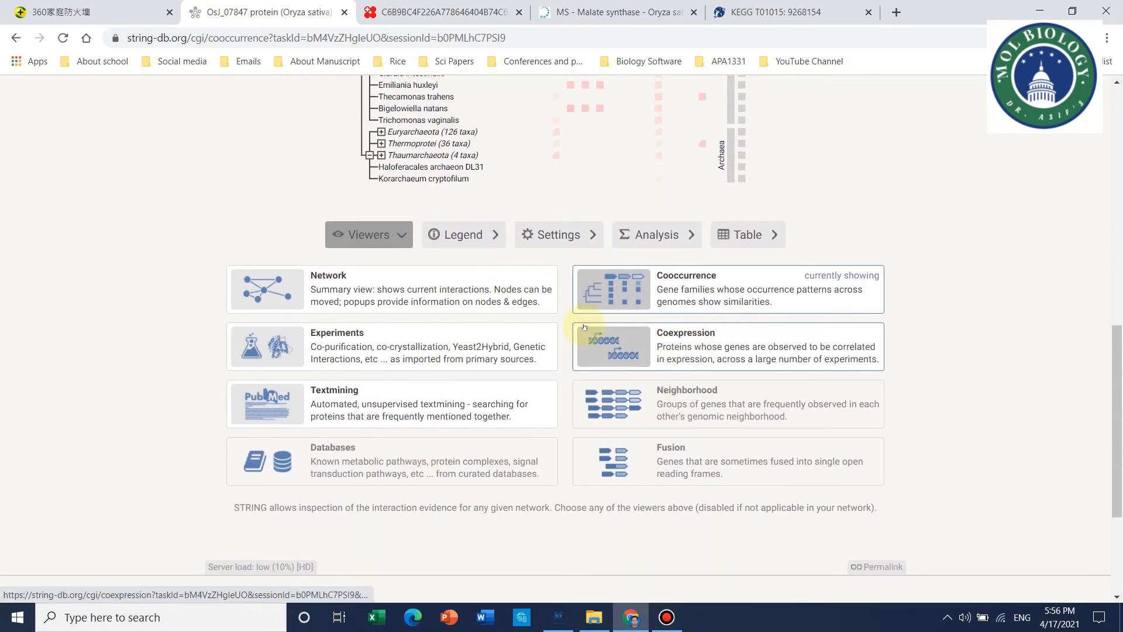
# - Review the gene coexpression matrices and expand their colour legend
pyautogui.click(686, 346)
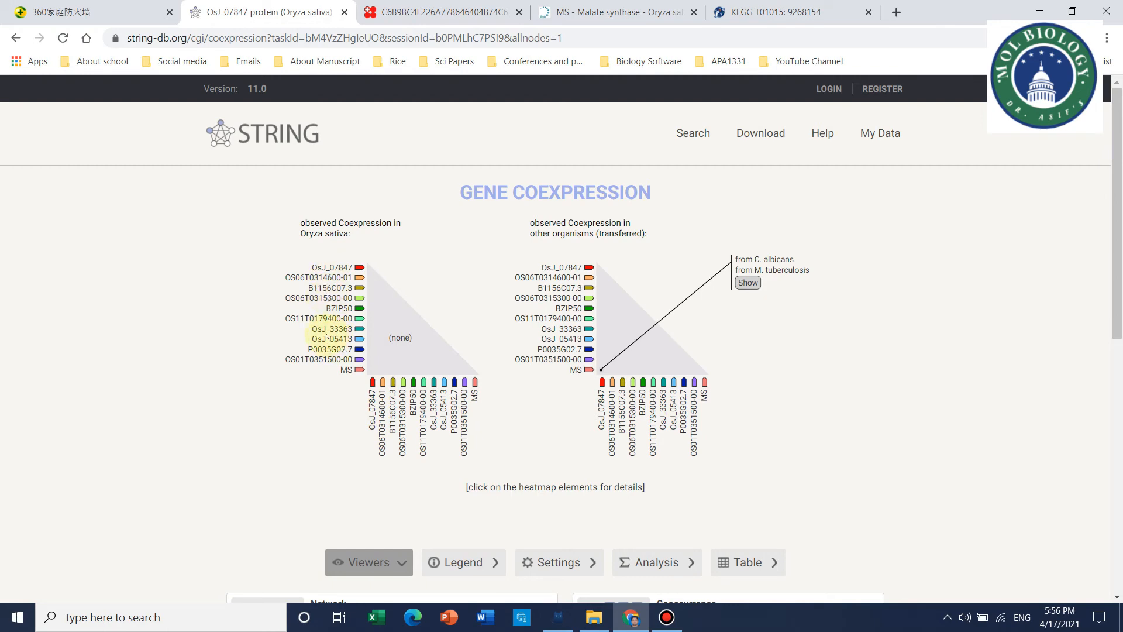
pyautogui.scroll(-3)
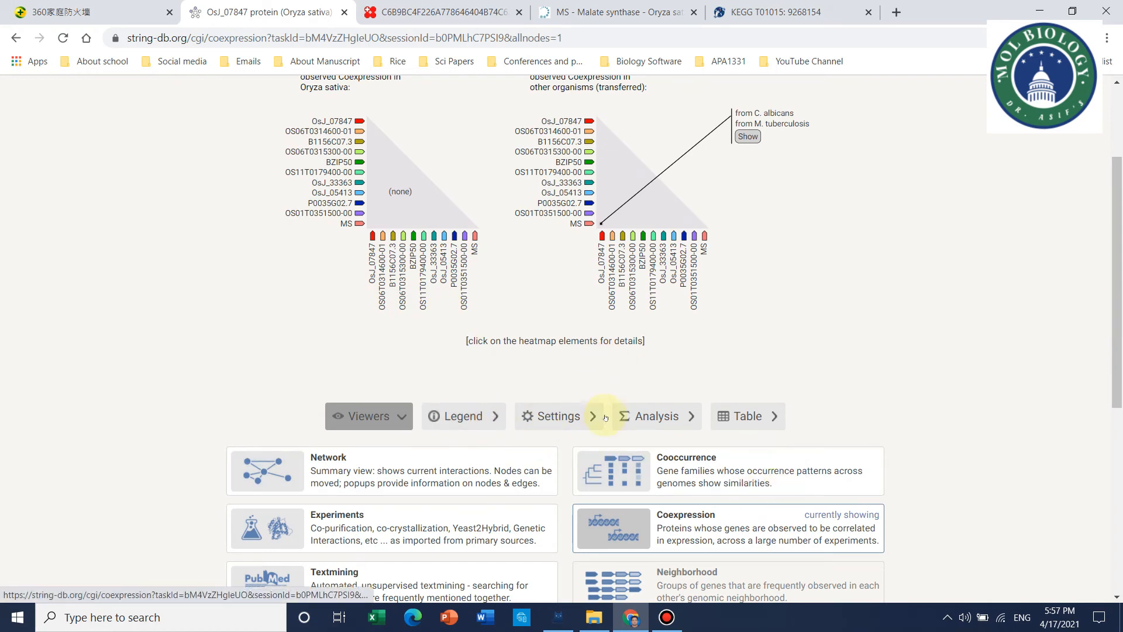
pyautogui.moveTo(464, 417)
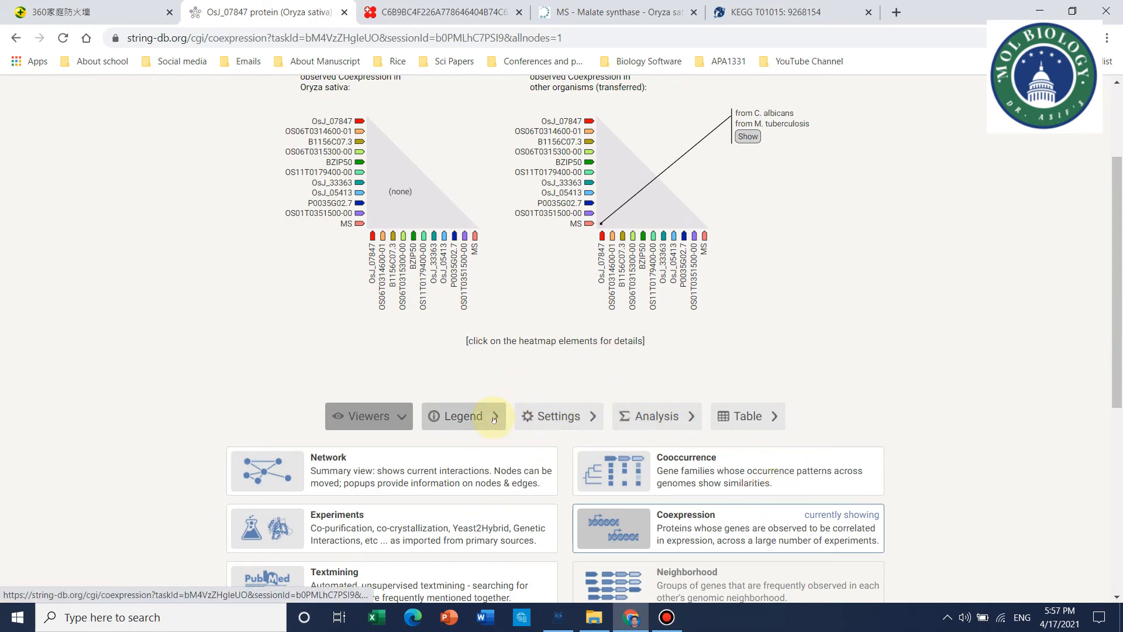
pyautogui.click(464, 415)
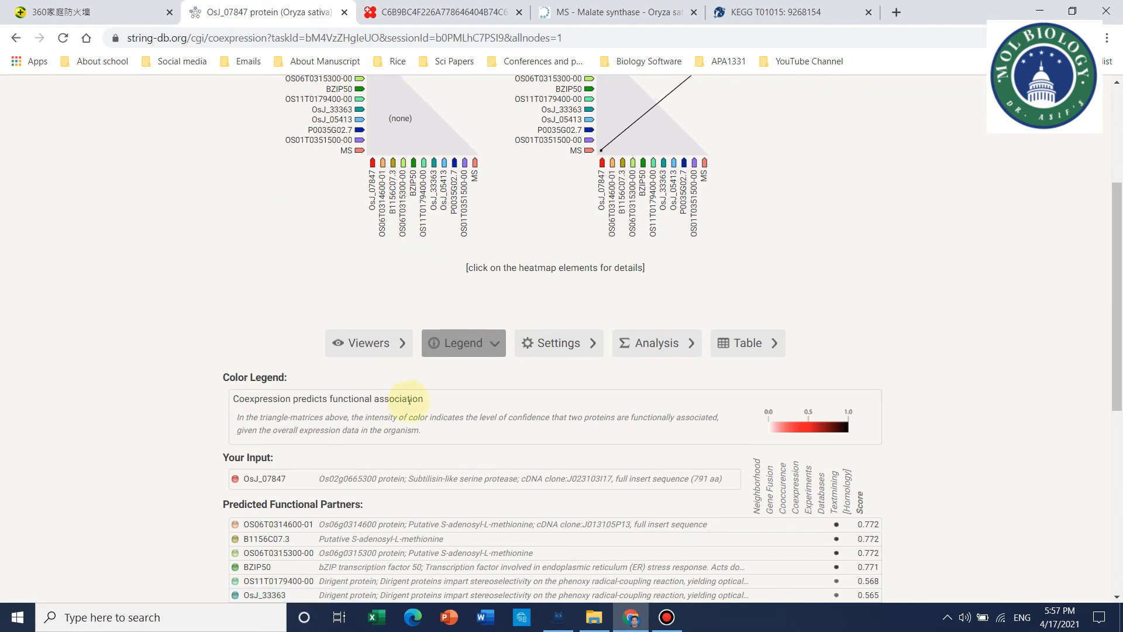
pyautogui.scroll(-3)
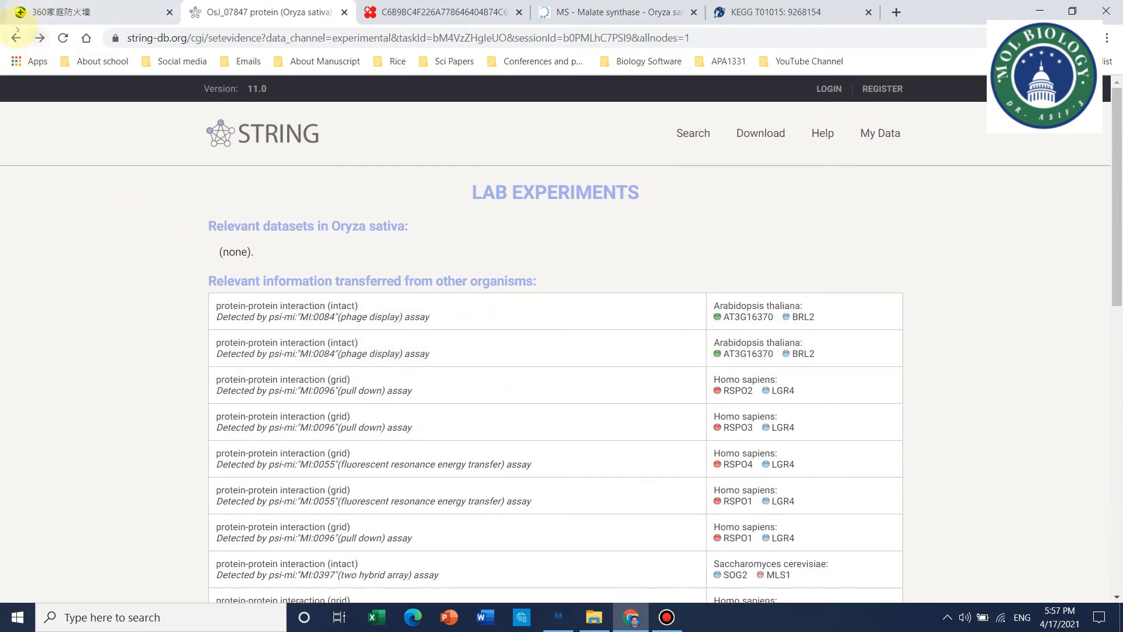
# - Return to the network page and download it as a bitmap PNG (string_normal_image.png)
pyautogui.click(15, 37)
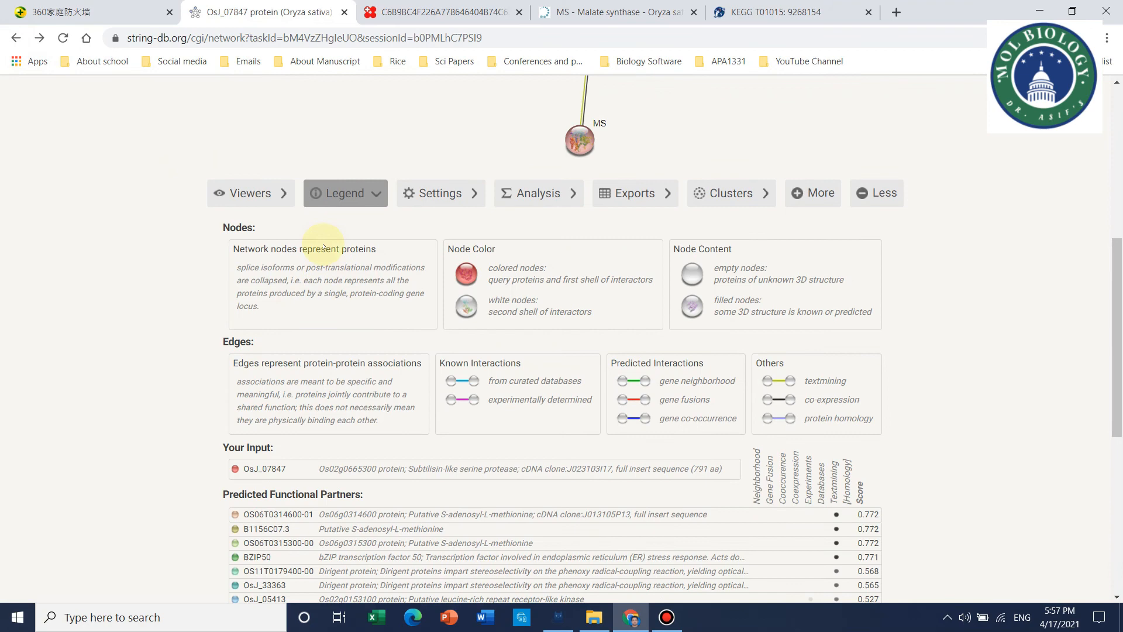
pyautogui.scroll(-3)
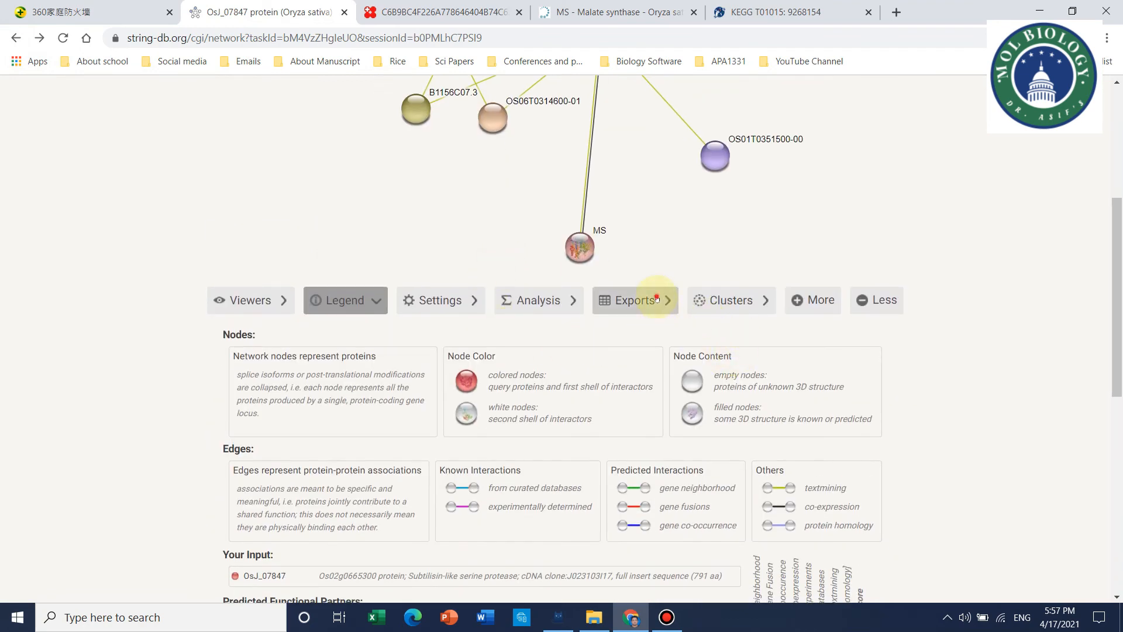
pyautogui.click(633, 300)
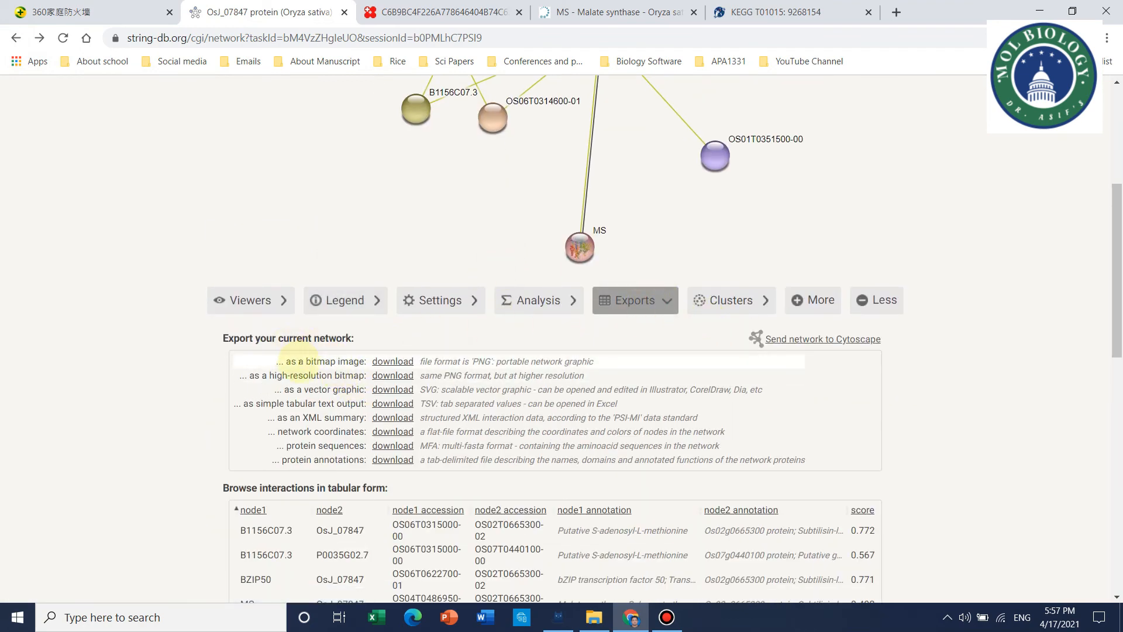
pyautogui.click(393, 360)
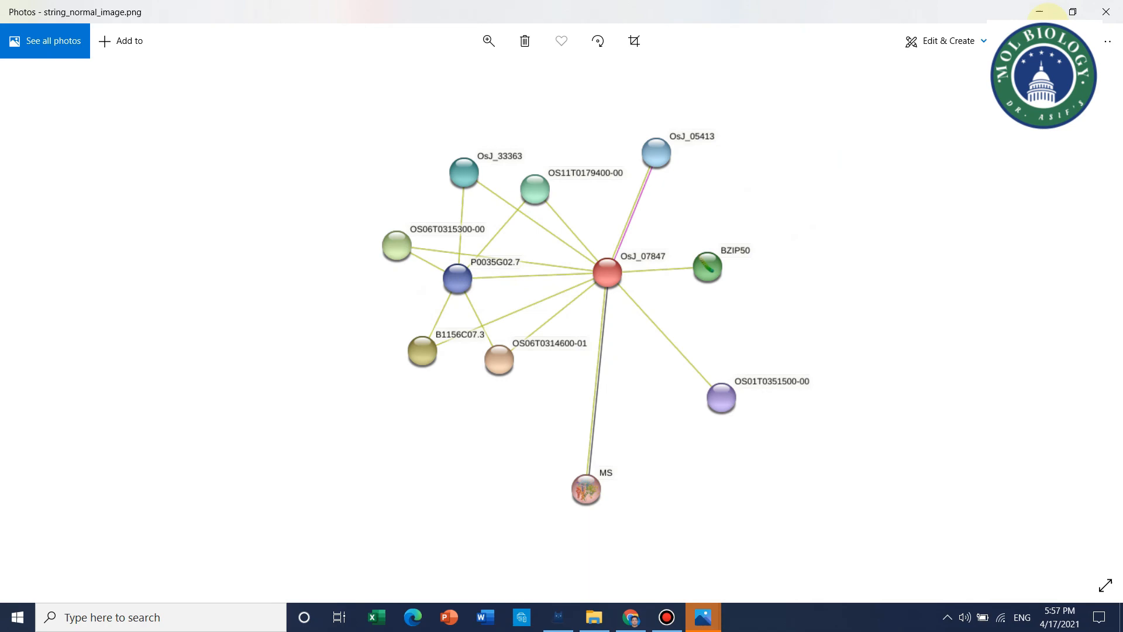
# - Close the Photos window showing the exported image, returning to the OsJ_07847 network
pyautogui.click(629, 616)
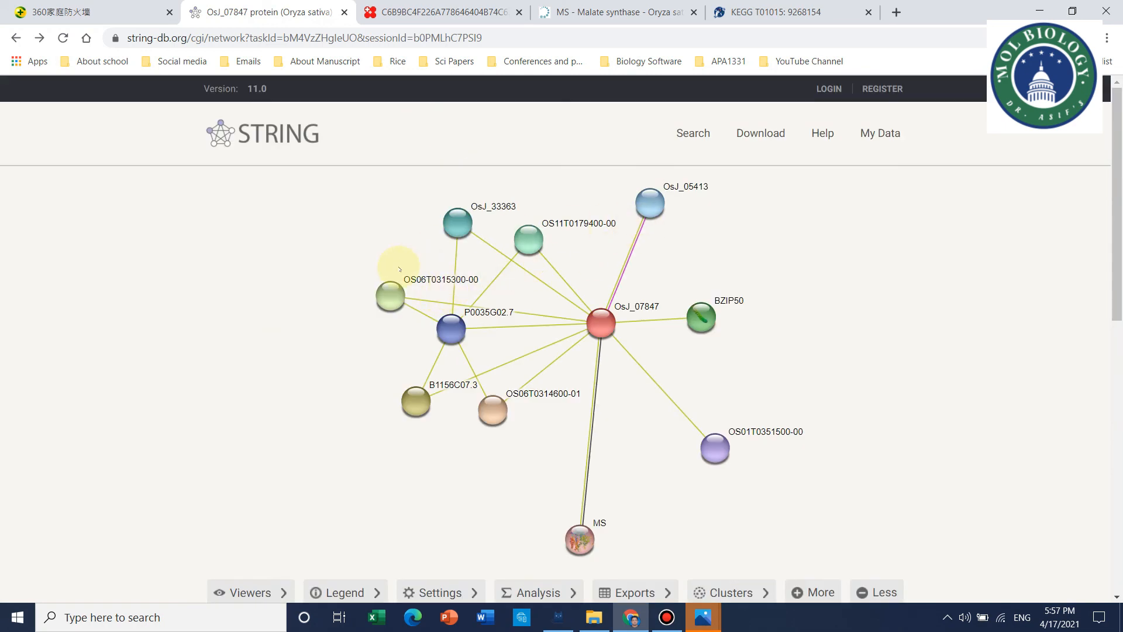
pyautogui.scroll(-3)
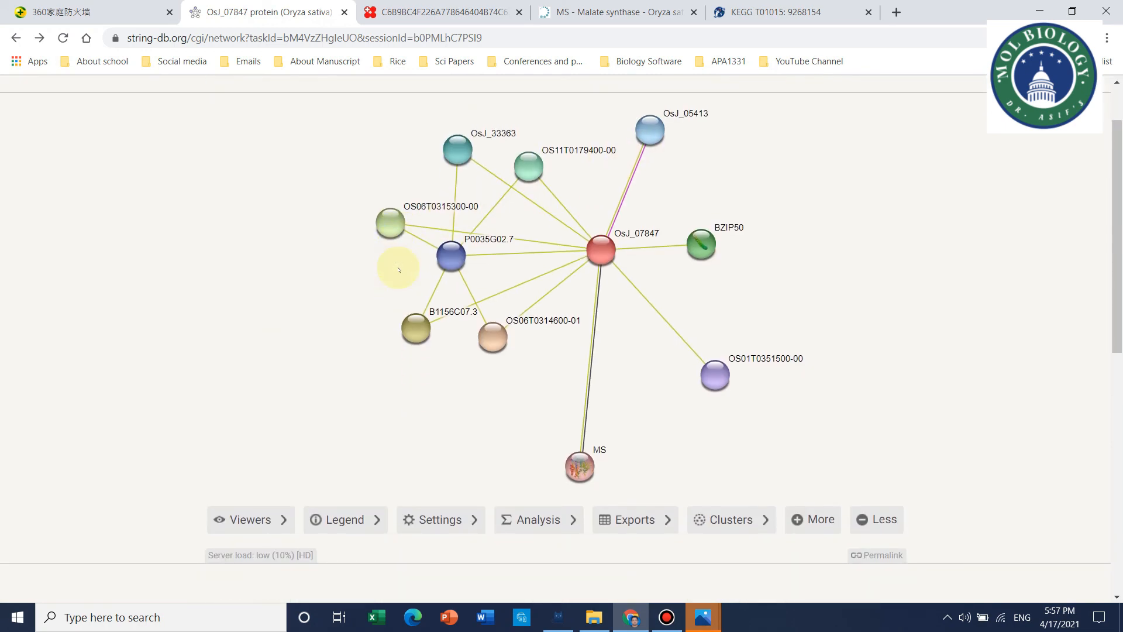